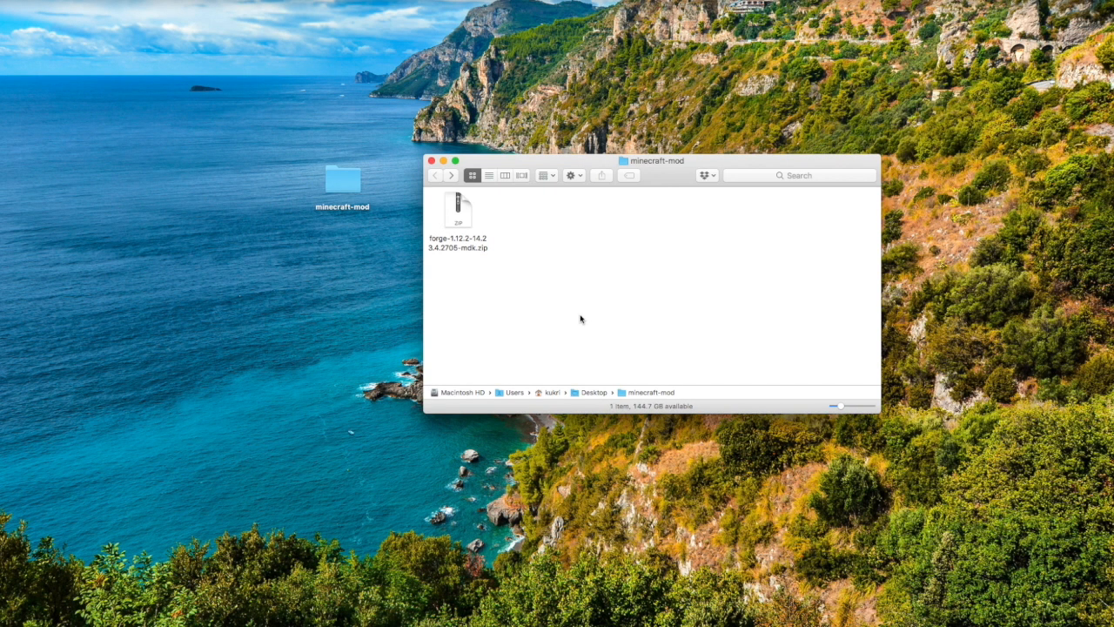
pyautogui.moveTo(459, 214)
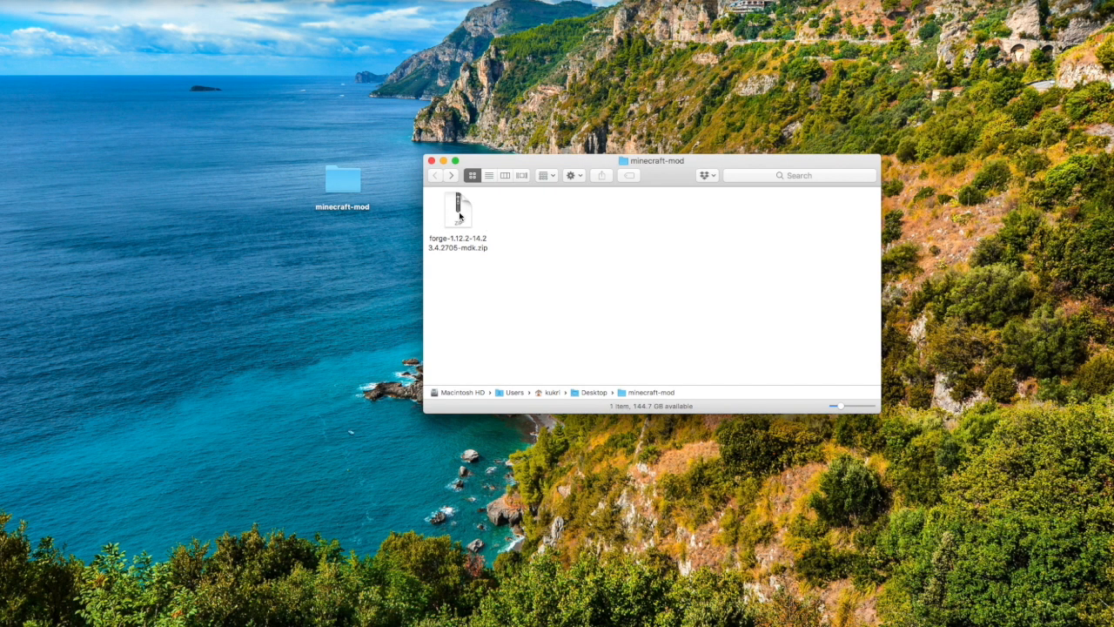
# Select the Forge MDK zip in Finder and switch to the Firefox desktop.
pyautogui.click(457, 209)
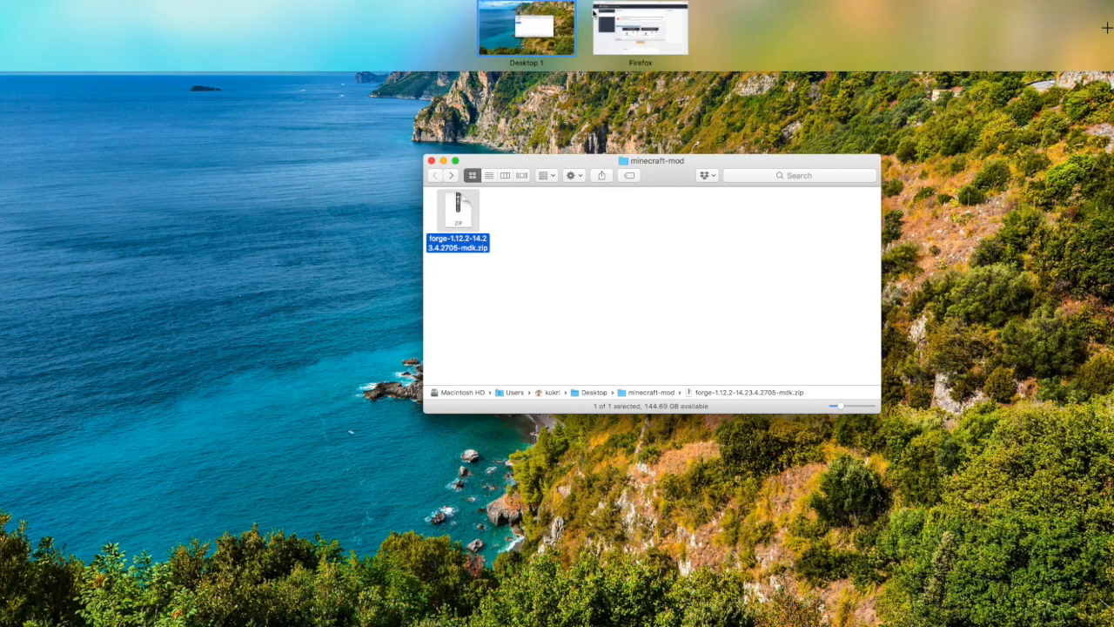
pyautogui.click(640, 26)
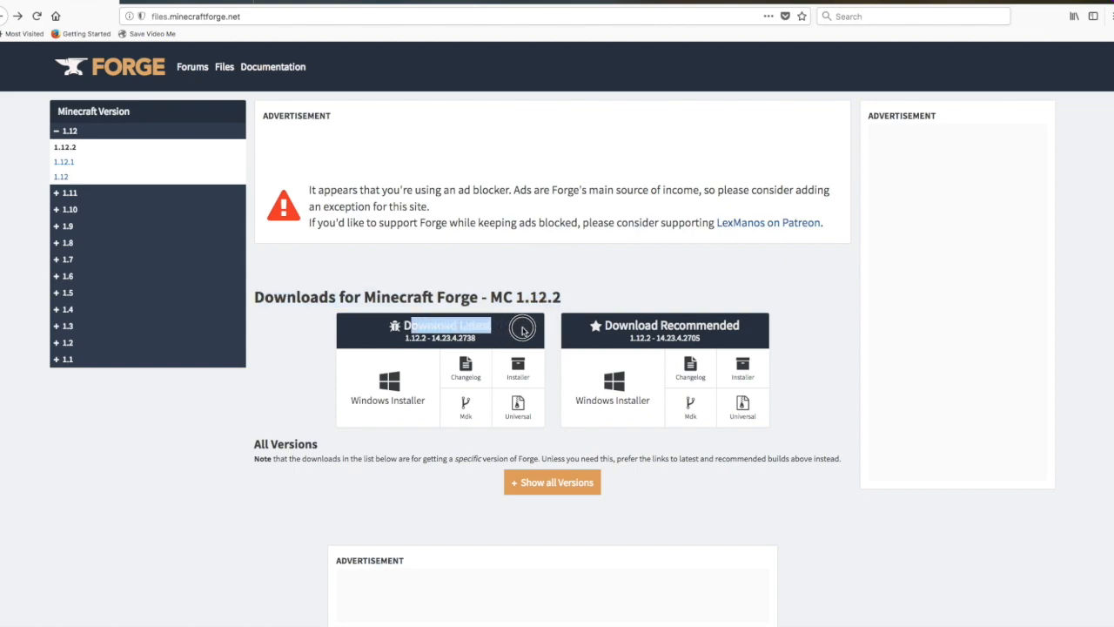
pyautogui.moveTo(466, 407)
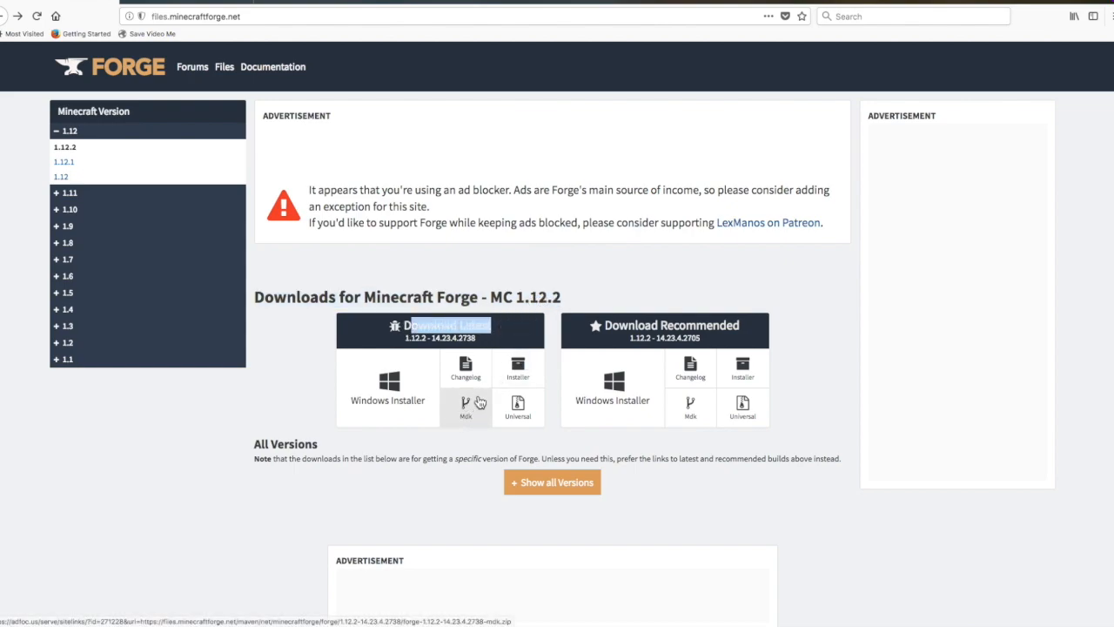
# Follow the Mdk download link for the latest Forge 1.12.2 build.
pyautogui.click(466, 407)
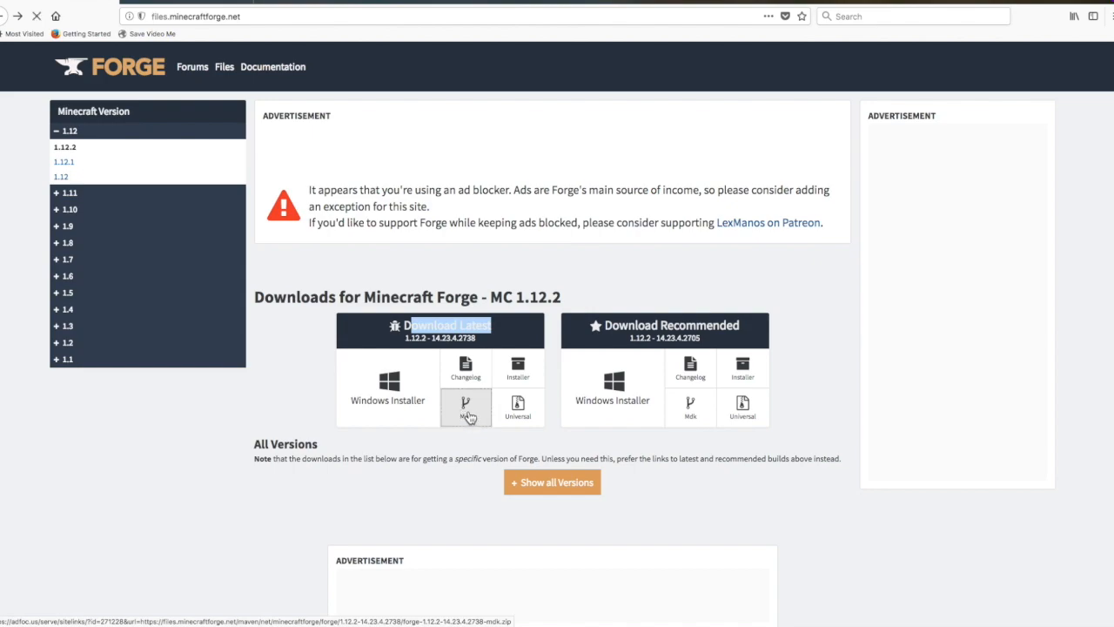
pyautogui.click(465, 406)
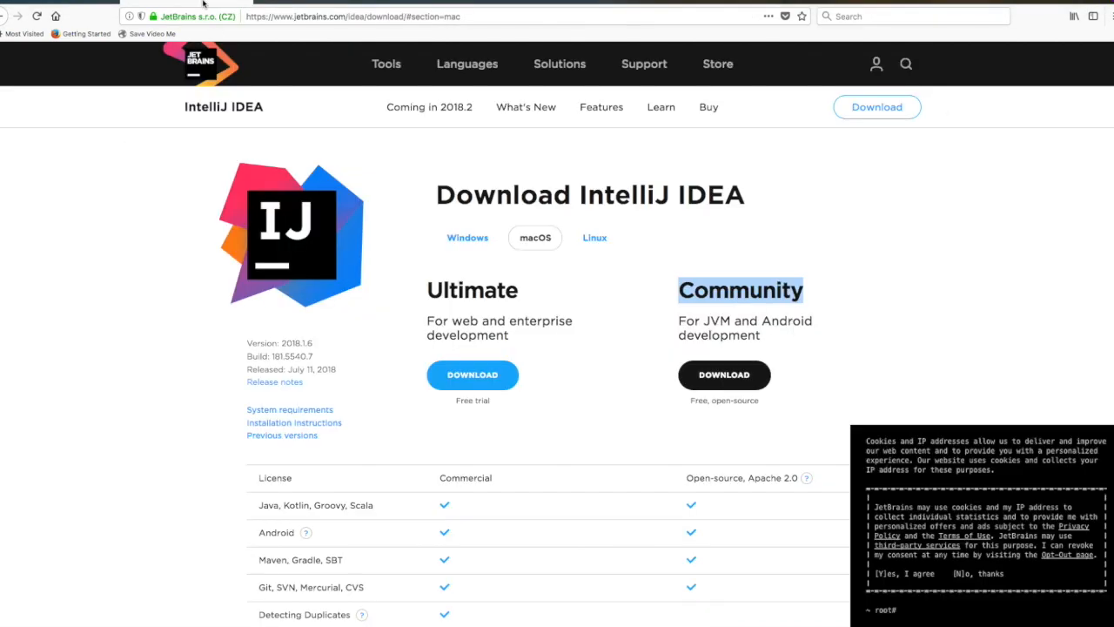
pyautogui.doubleClick(623, 194)
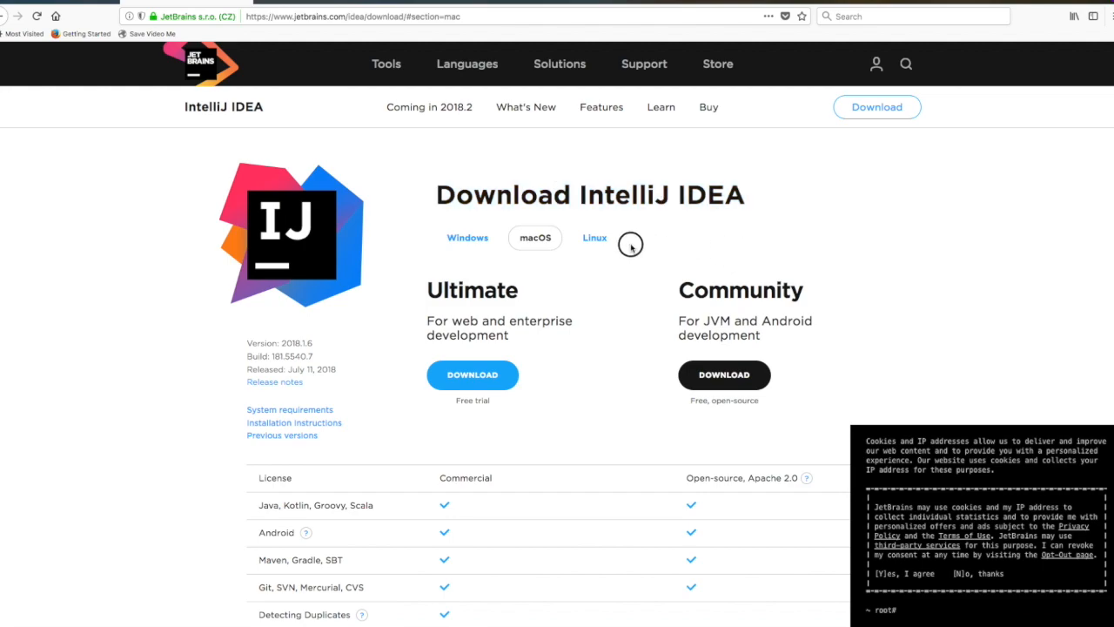
pyautogui.moveTo(781, 289)
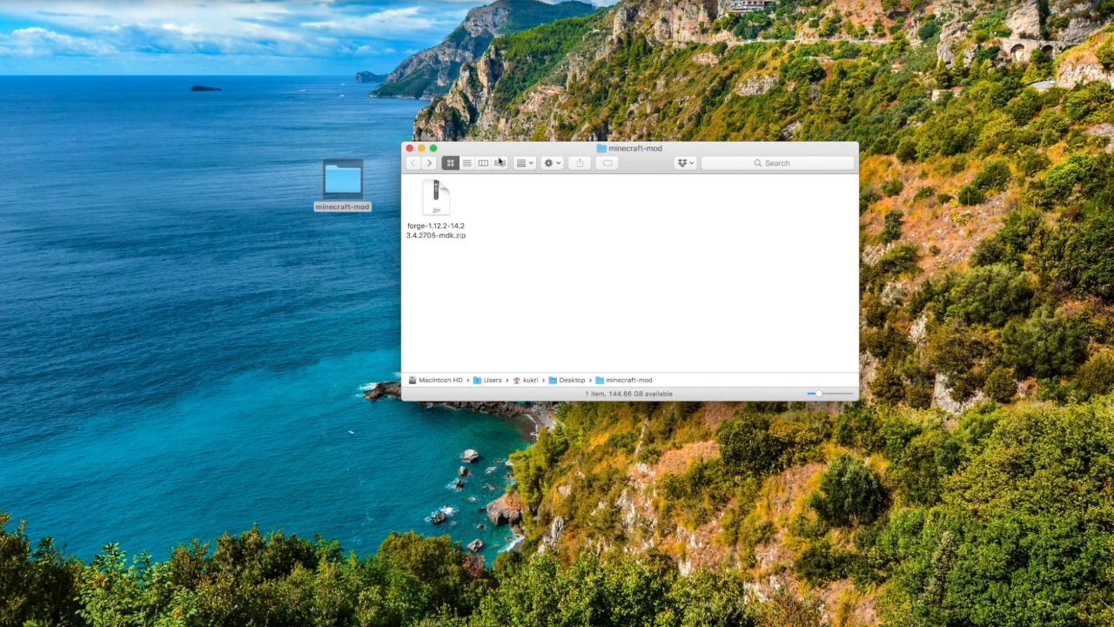
# Extract the MDK zip, browse into src, and return to the forge-1.12.2-14.23.4.2705-mdk folder.
pyautogui.click(435, 197)
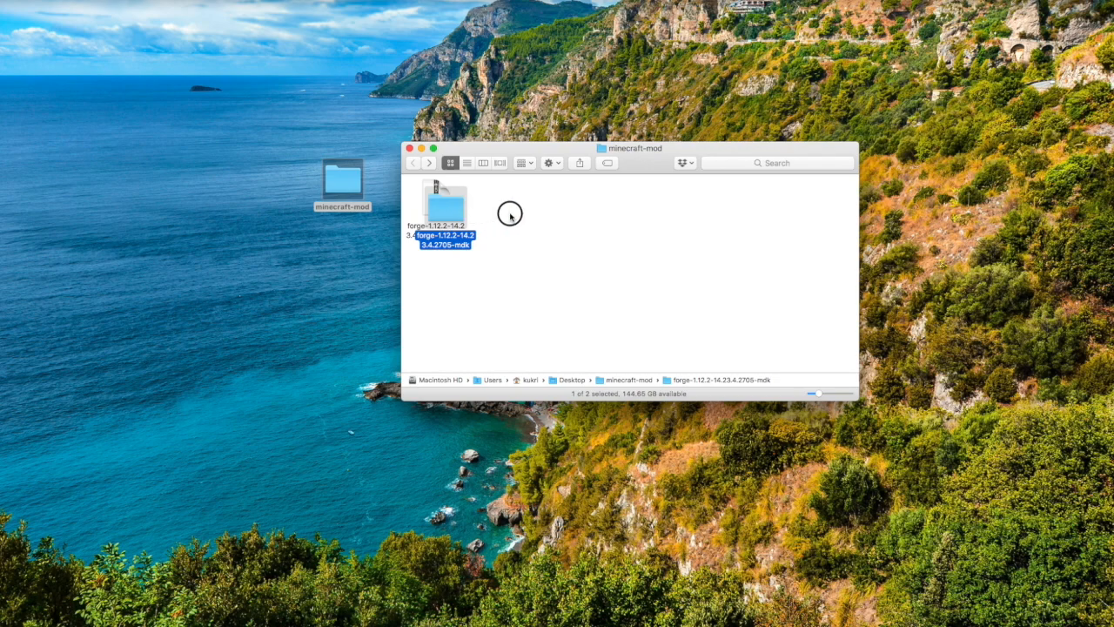
pyautogui.doubleClick(445, 204)
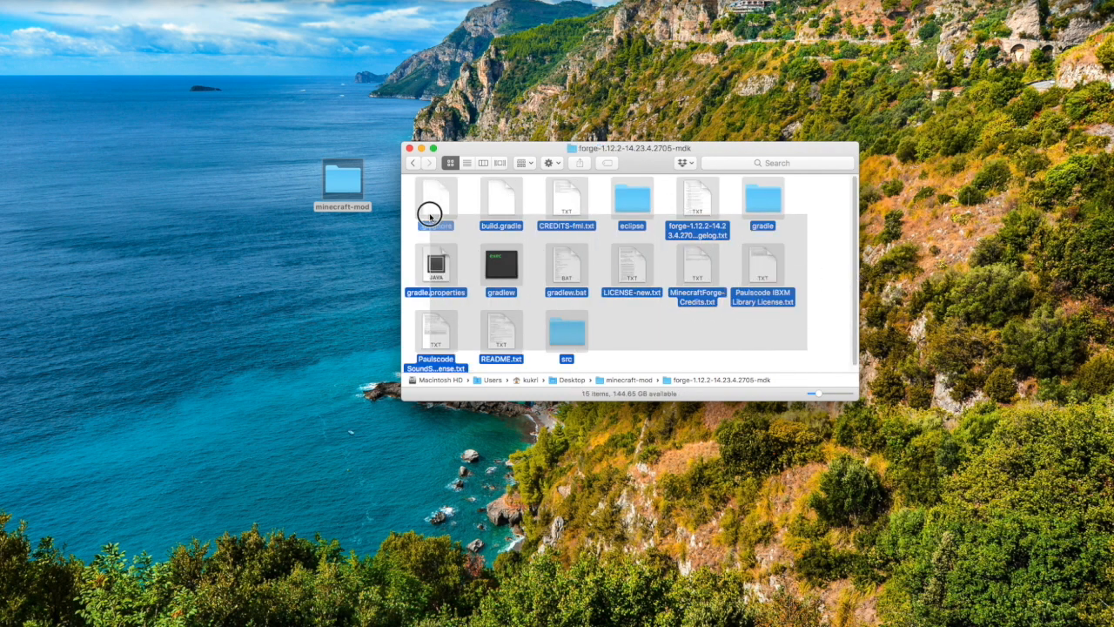
pyautogui.doubleClick(566, 335)
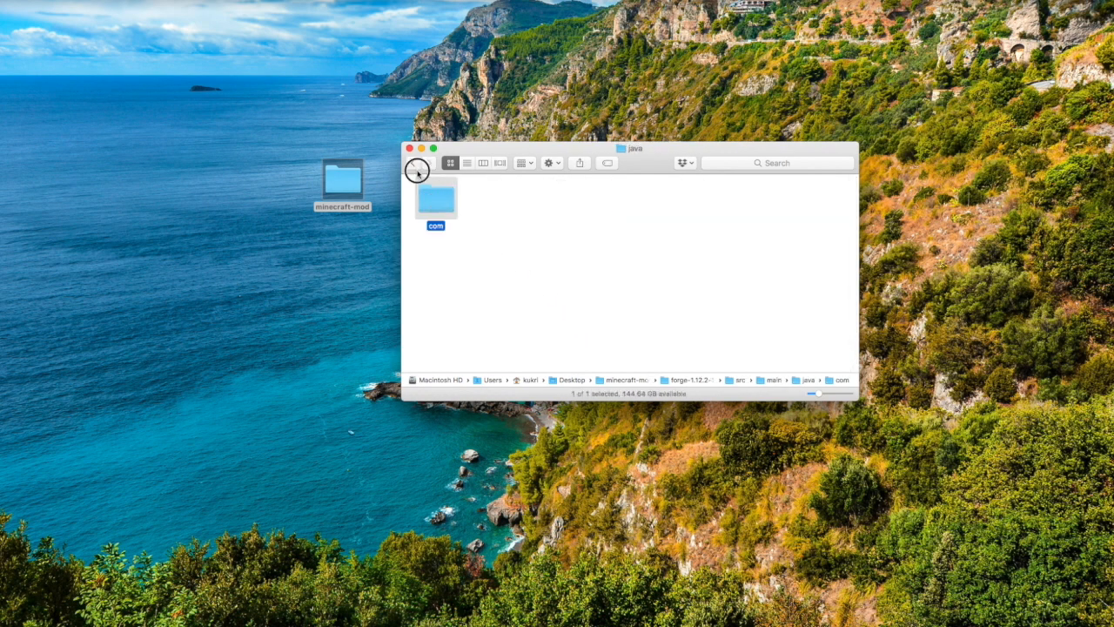
pyautogui.click(412, 163)
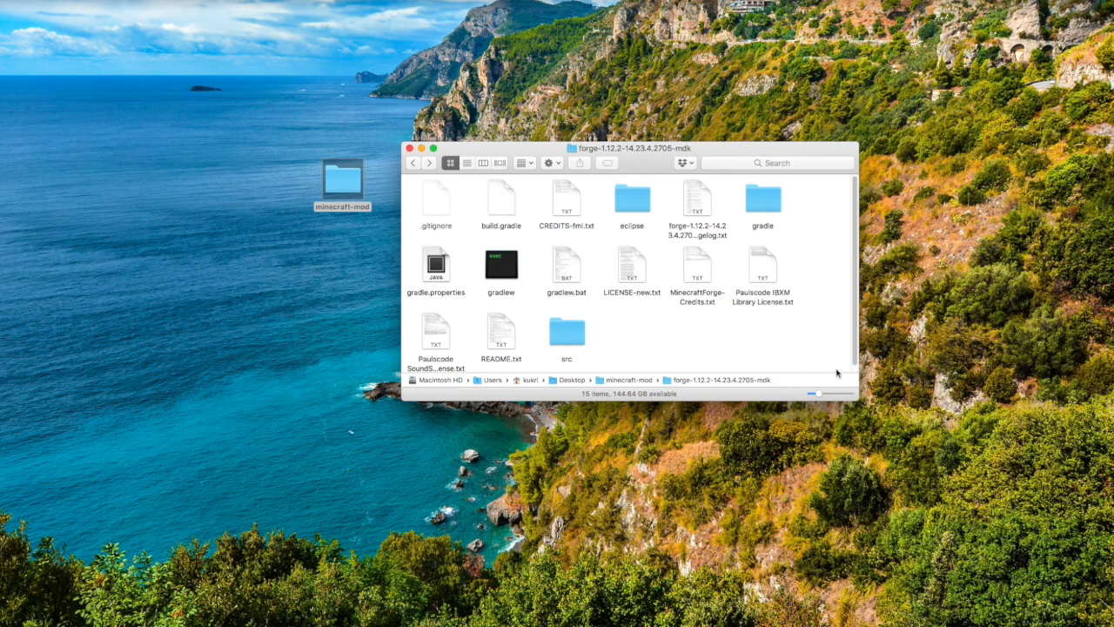
pyautogui.moveTo(838, 373)
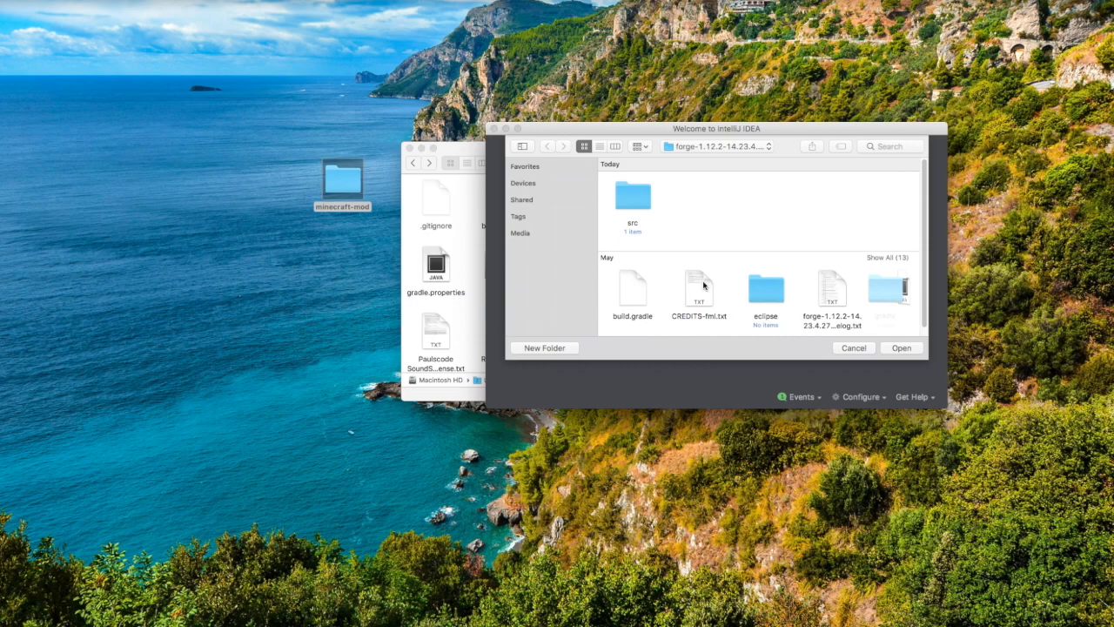
# Choose build.gradle in the forge-1.12.2-14.23.4.2705-mdk folder.
pyautogui.click(632, 291)
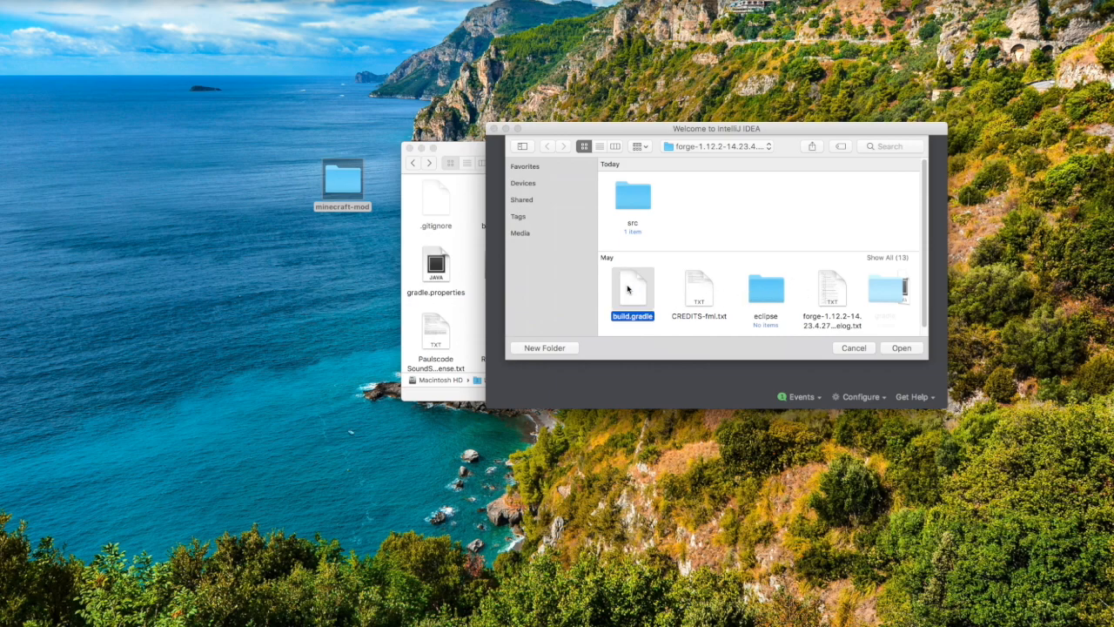
pyautogui.moveTo(620, 298)
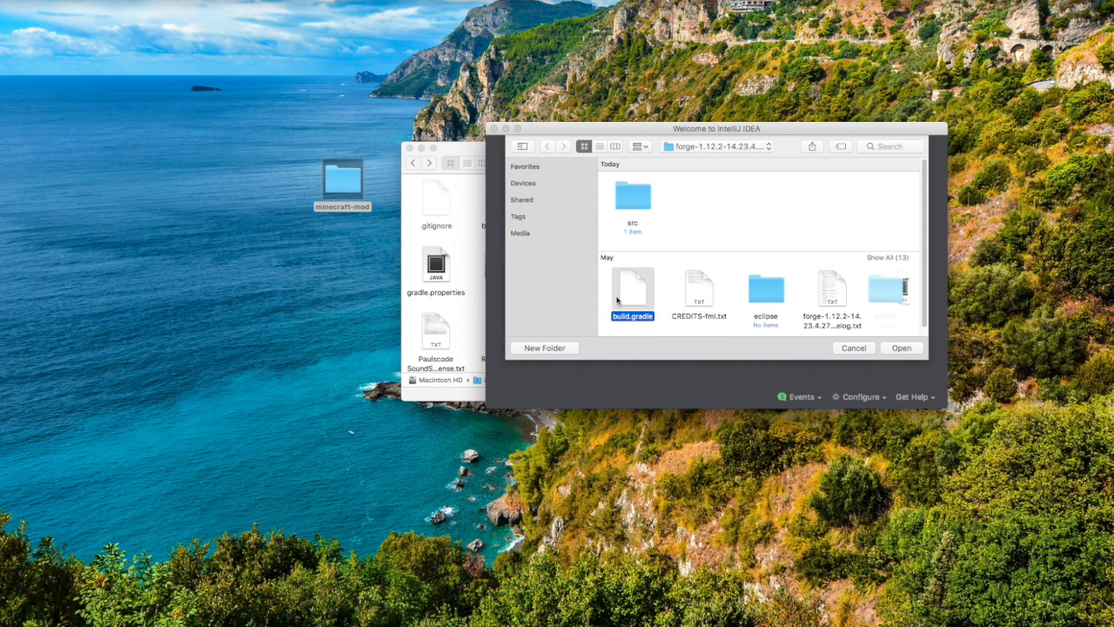
pyautogui.moveTo(912, 357)
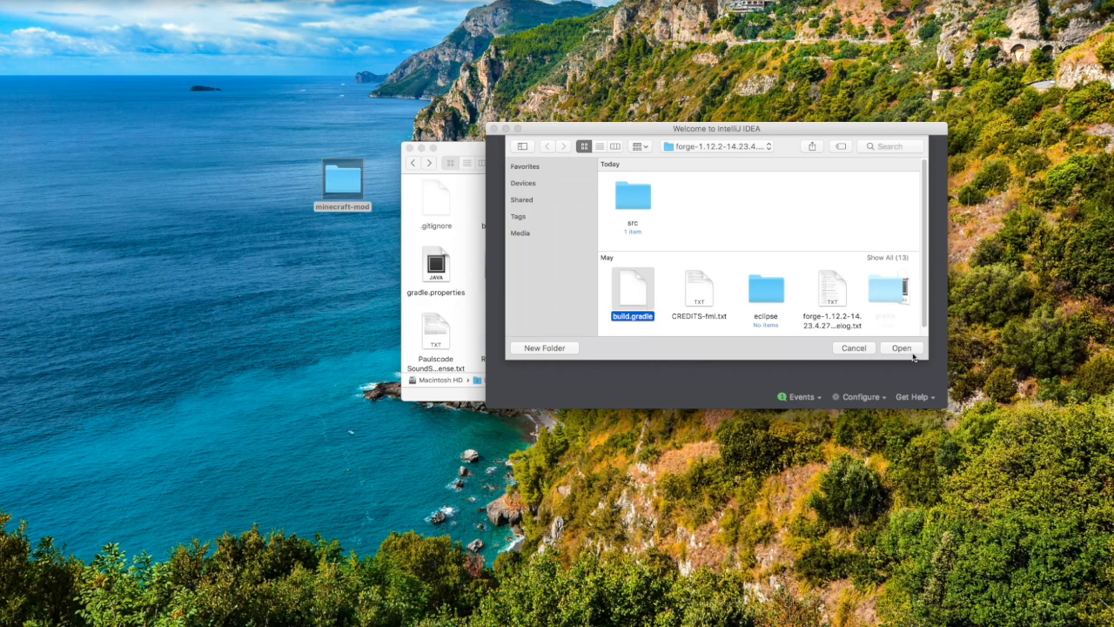
# Import build.gradle with empty content root directories on and per-source-set modules off.
pyautogui.click(901, 348)
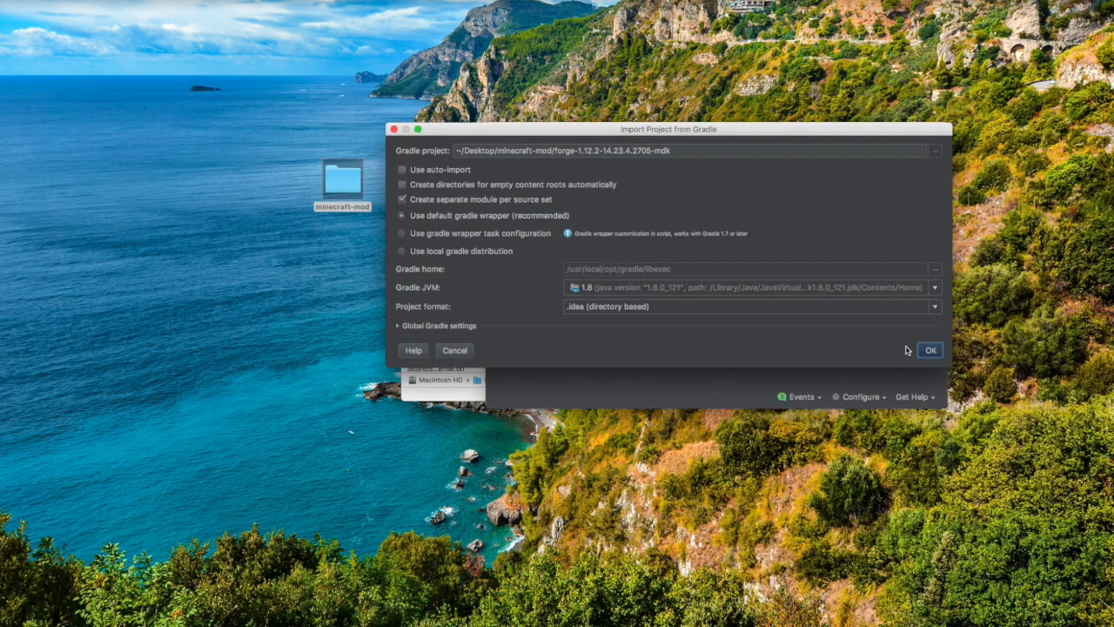
pyautogui.moveTo(561, 168)
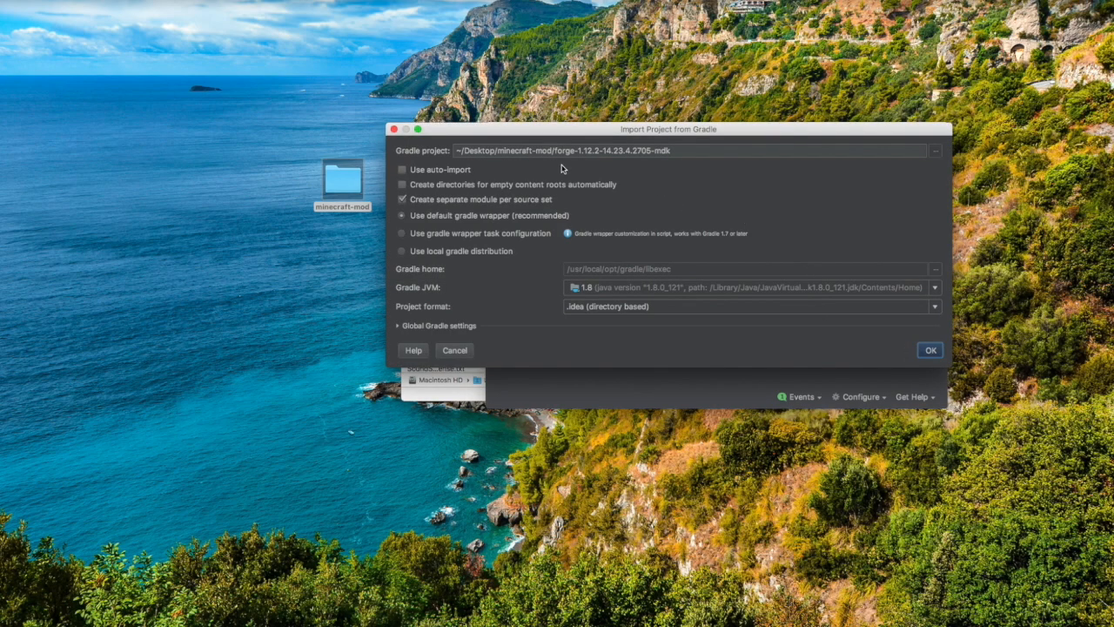
pyautogui.click(402, 186)
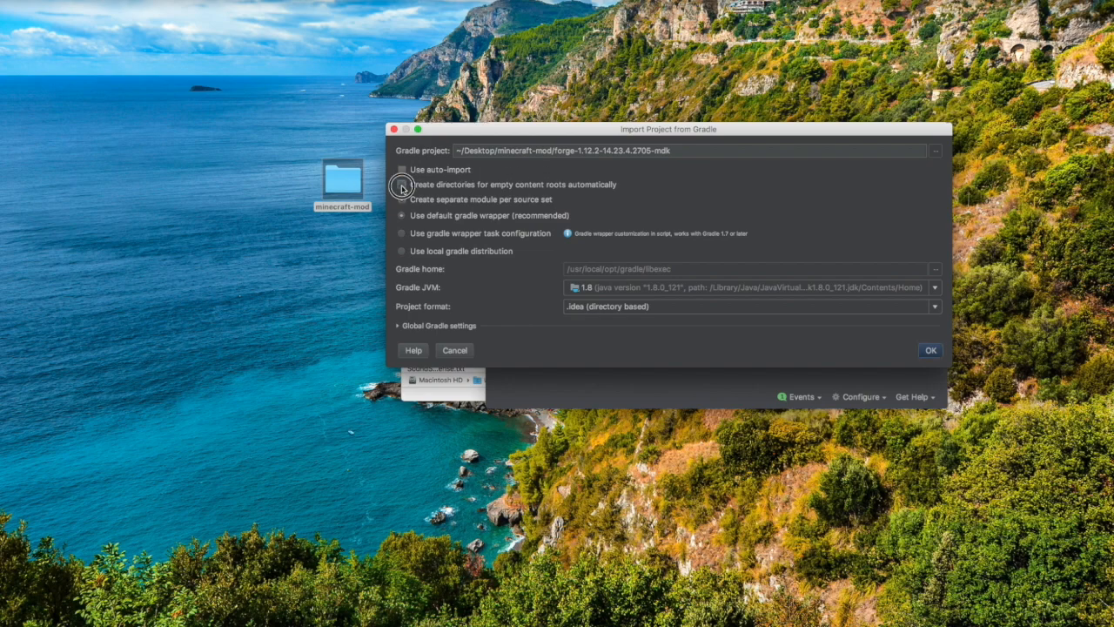
pyautogui.click(402, 183)
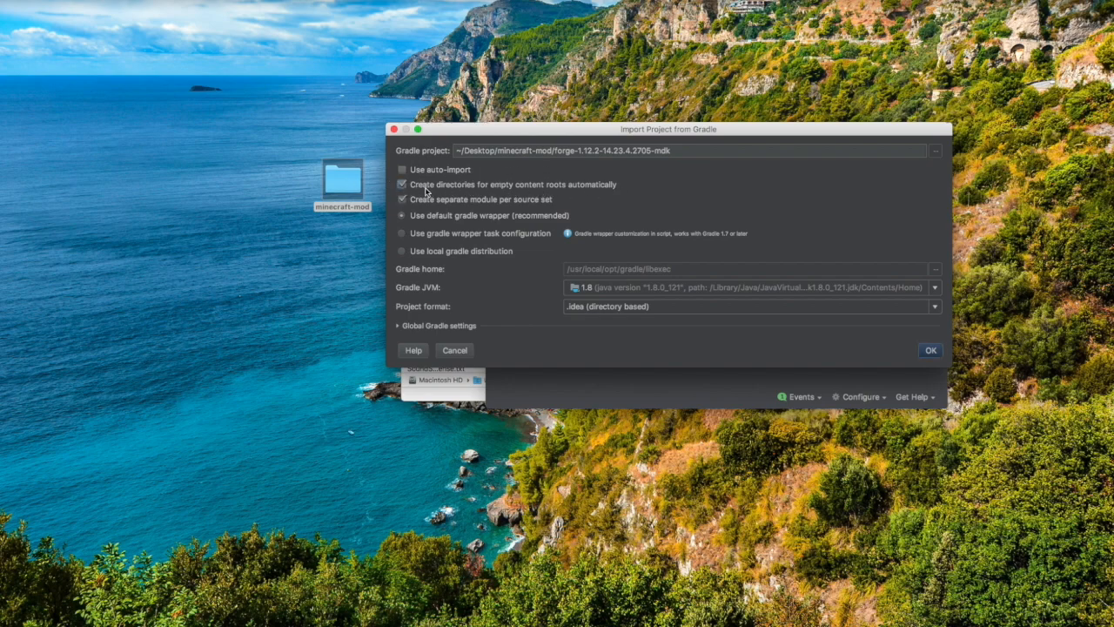
pyautogui.click(402, 200)
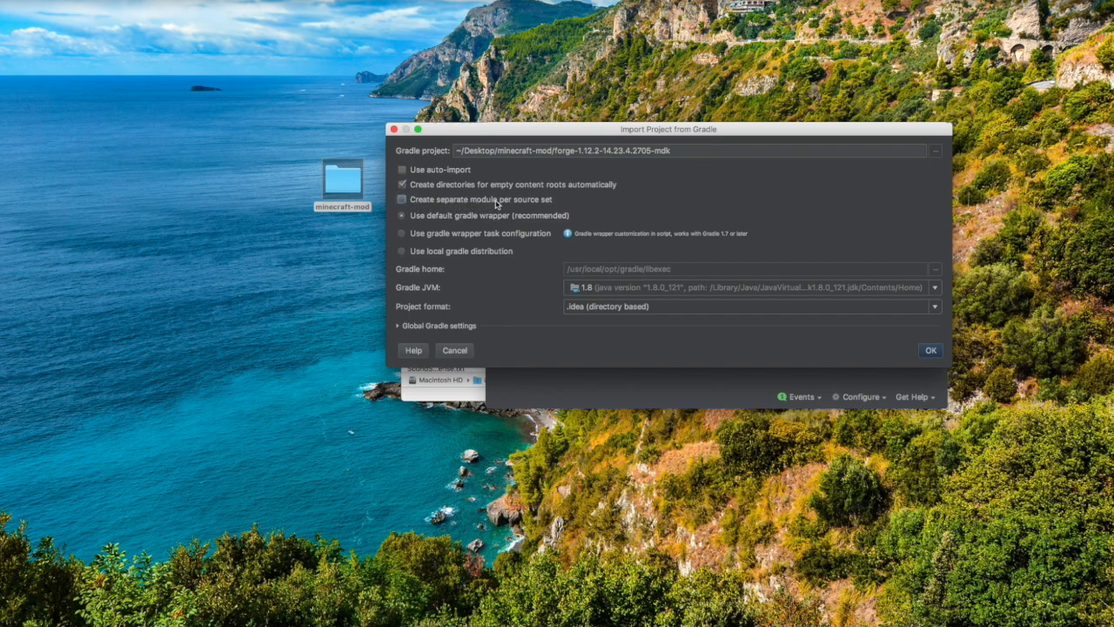
pyautogui.moveTo(862, 366)
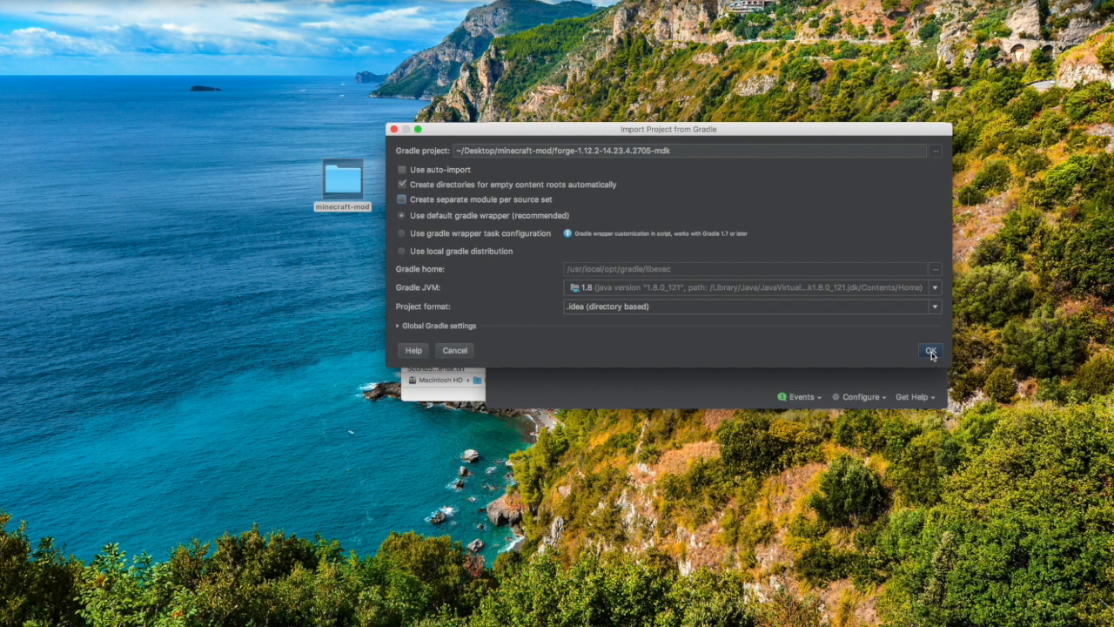
pyautogui.click(931, 351)
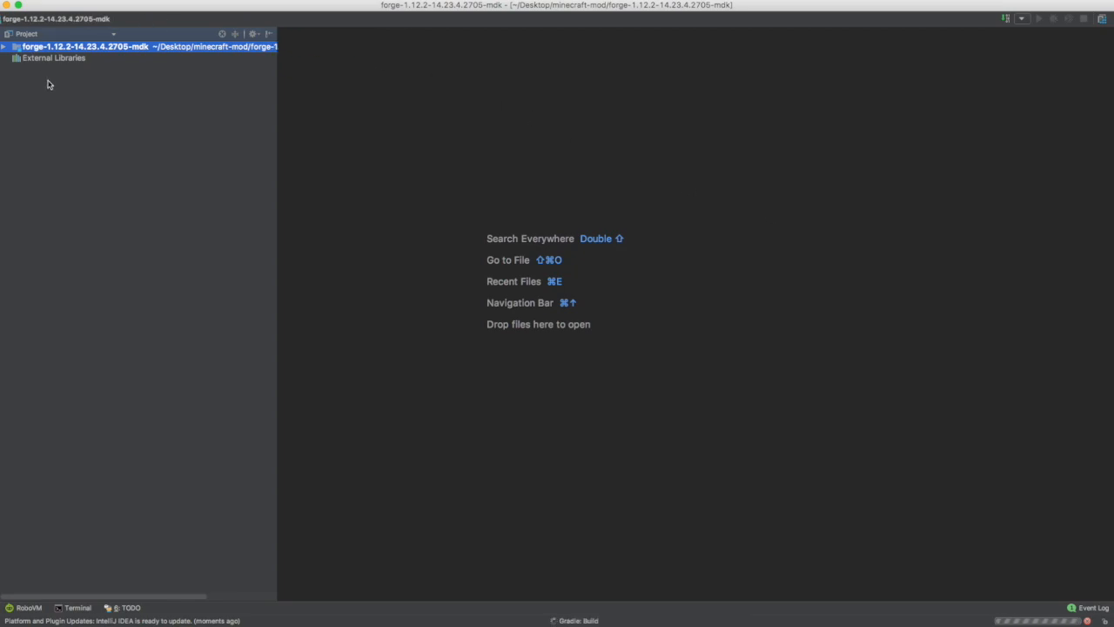
# Expand the mdk project tree while the Gradle refresh finishes listing Tasks and Dependencies.
pyautogui.click(6, 46)
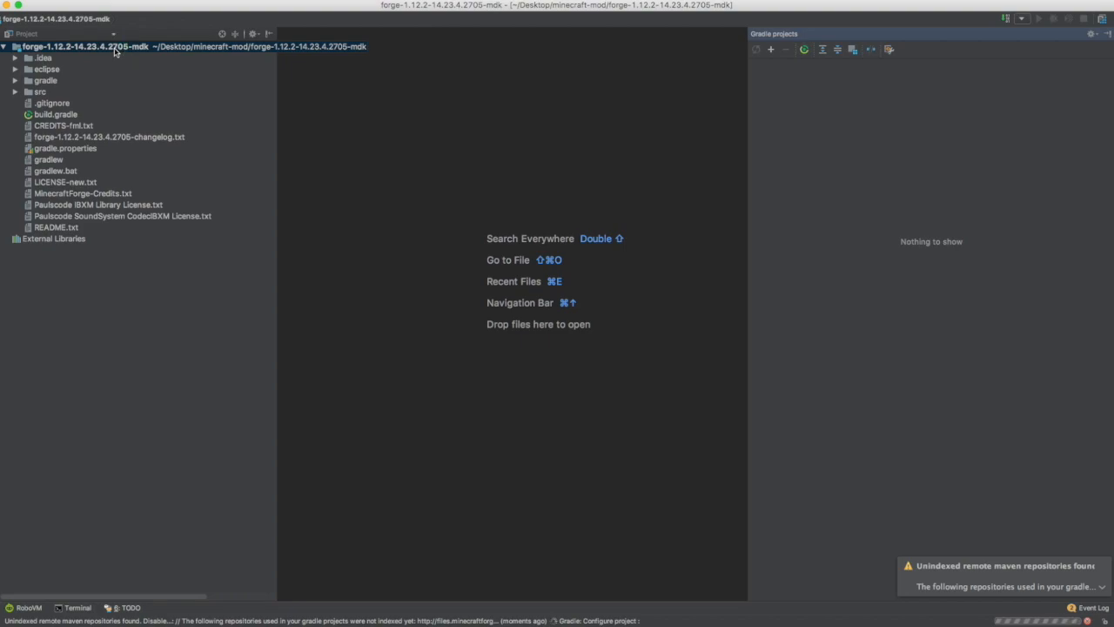
pyautogui.rightClick(85, 46)
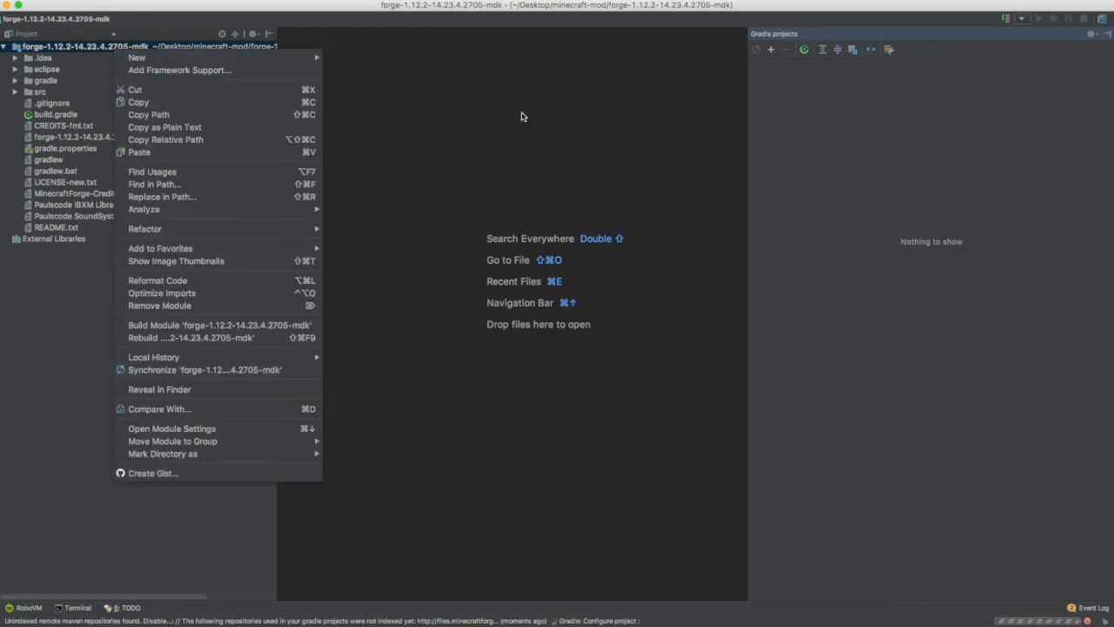
pyautogui.click(522, 116)
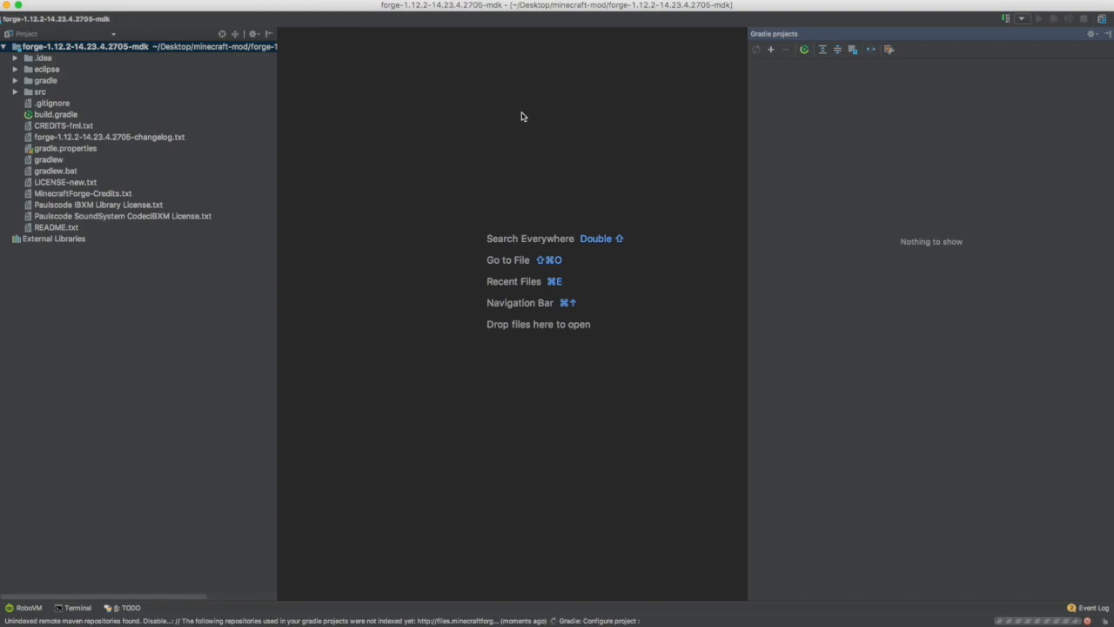
pyautogui.moveTo(1001, 619)
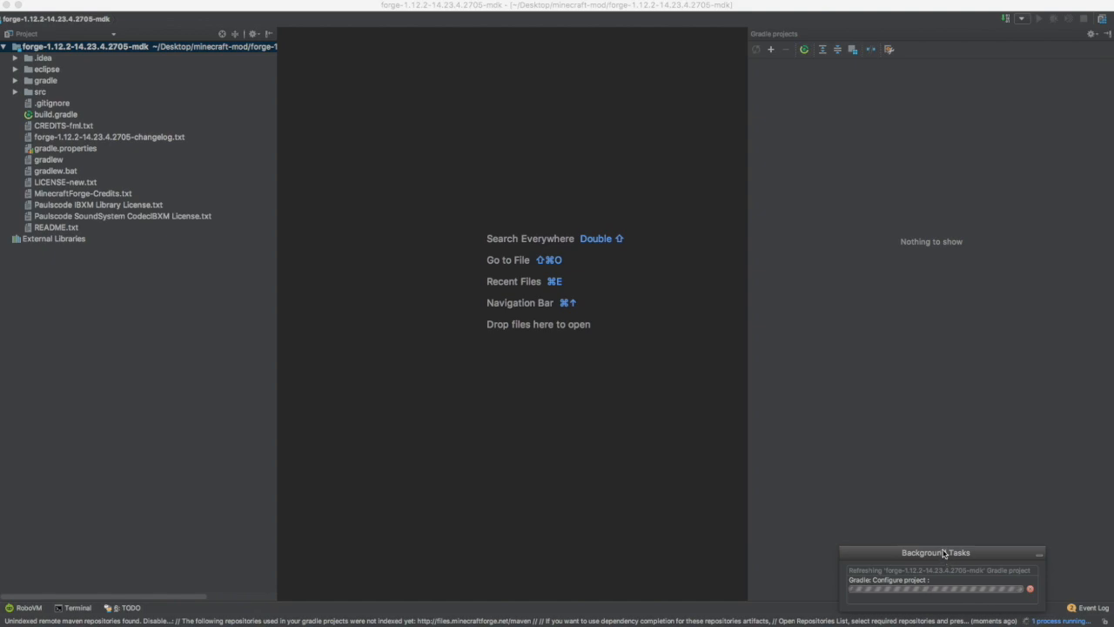
pyautogui.moveTo(936, 552); pyautogui.dragTo(790, 397)
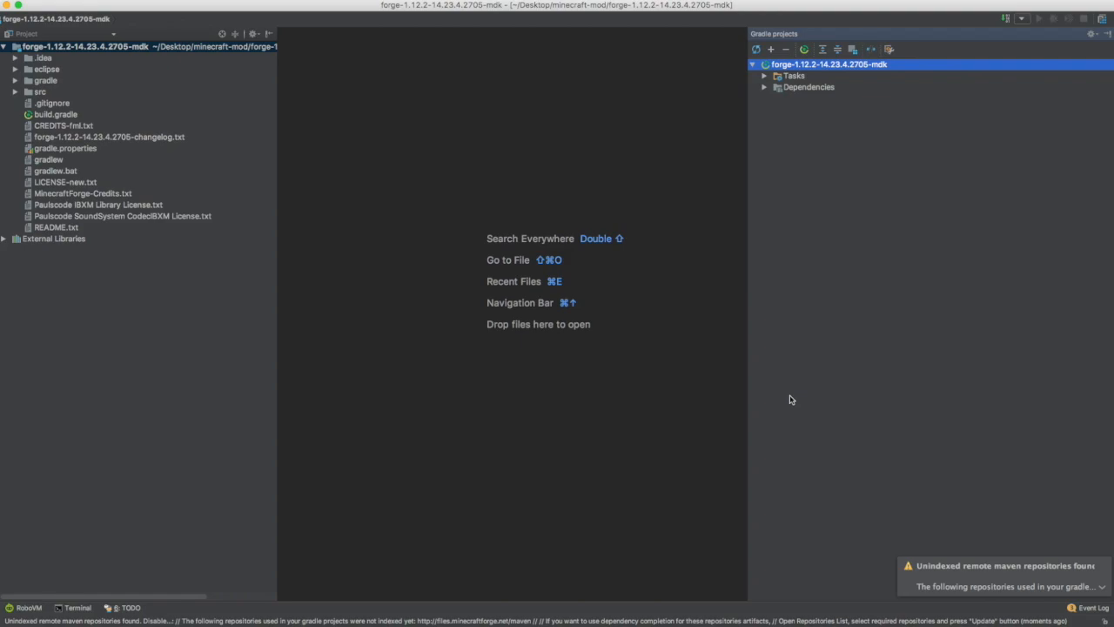
# Expand Tasks > forgegradle and run setupDecompWorkspace from its context menu.
pyautogui.click(764, 76)
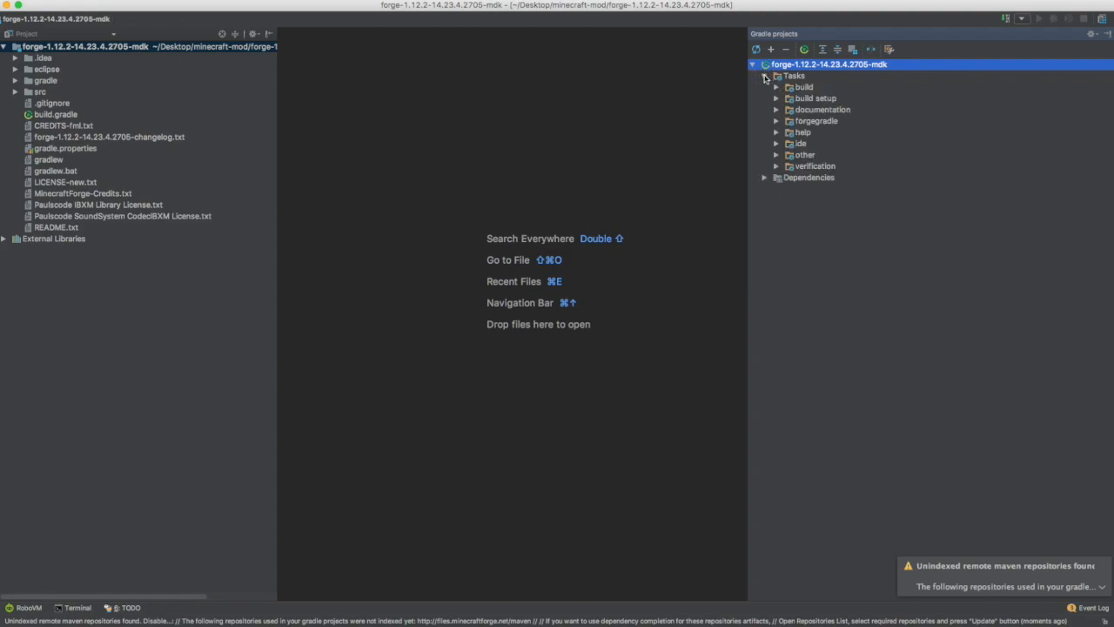
pyautogui.click(792, 75)
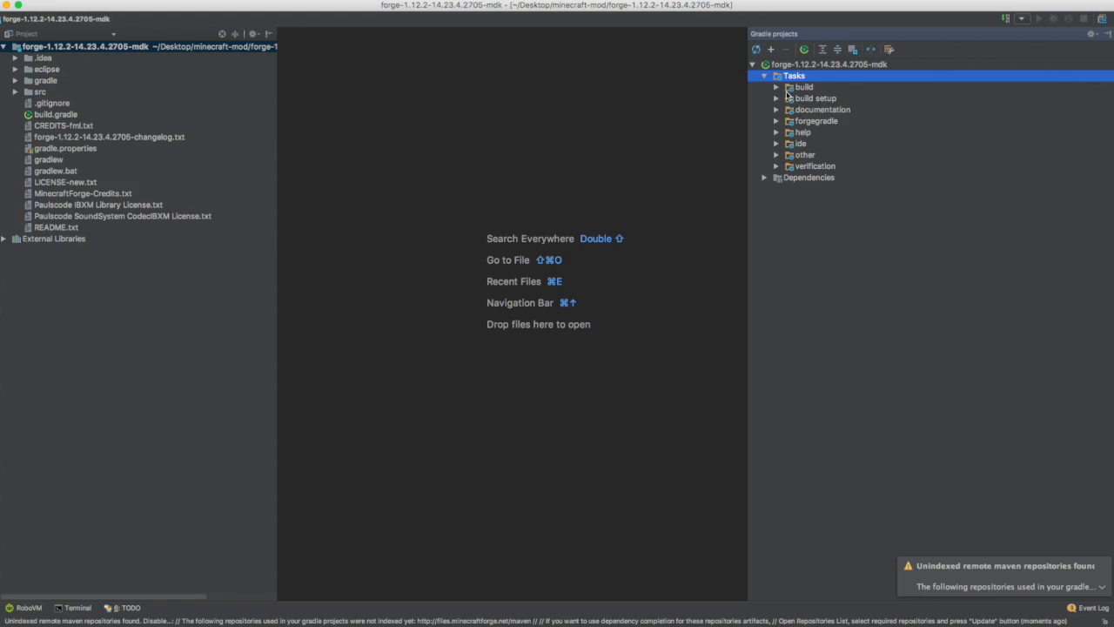
pyautogui.moveTo(777, 132)
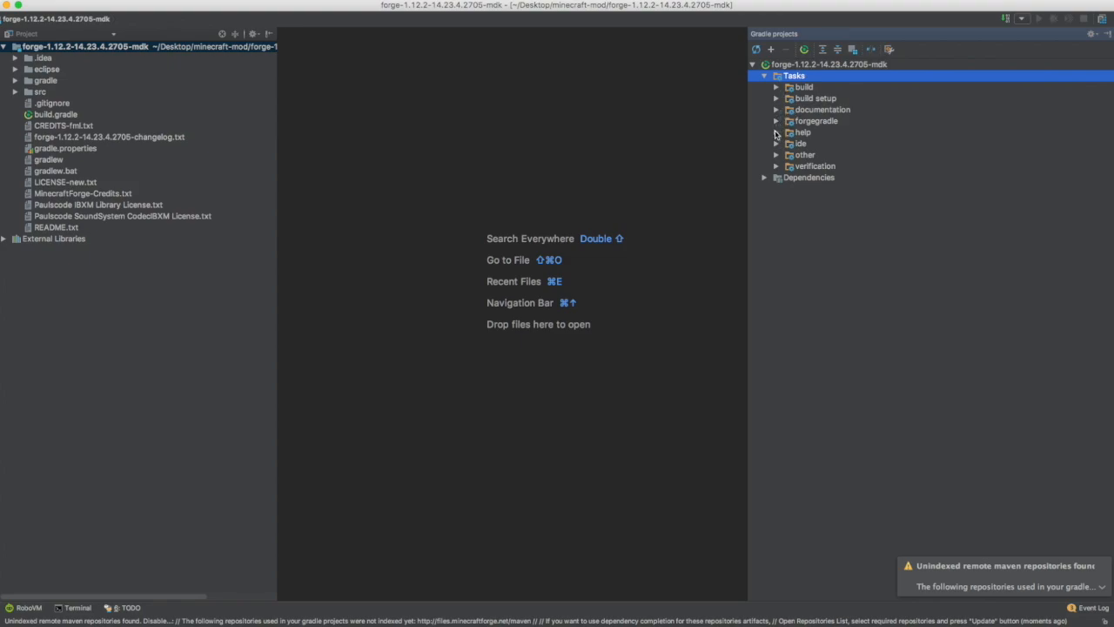
pyautogui.click(776, 121)
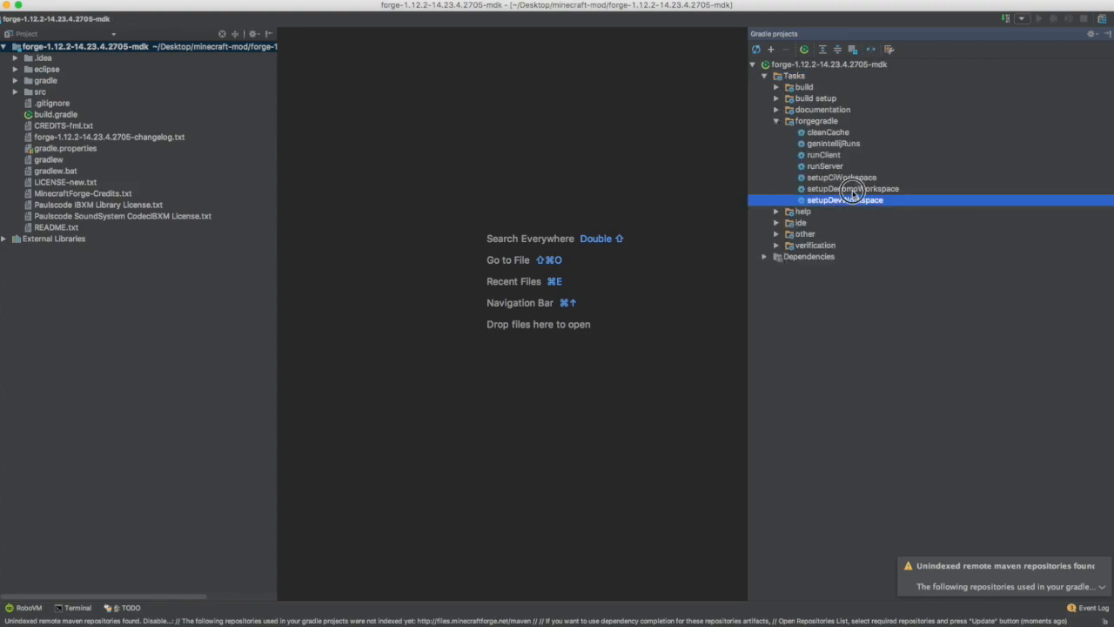
pyautogui.click(853, 189)
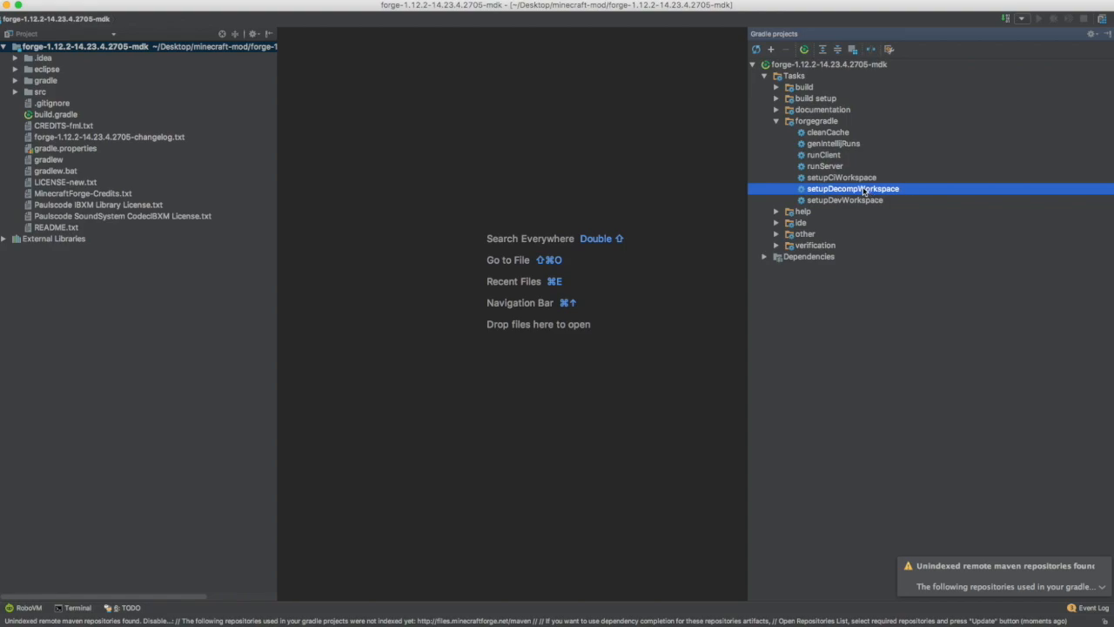
pyautogui.rightClick(853, 188)
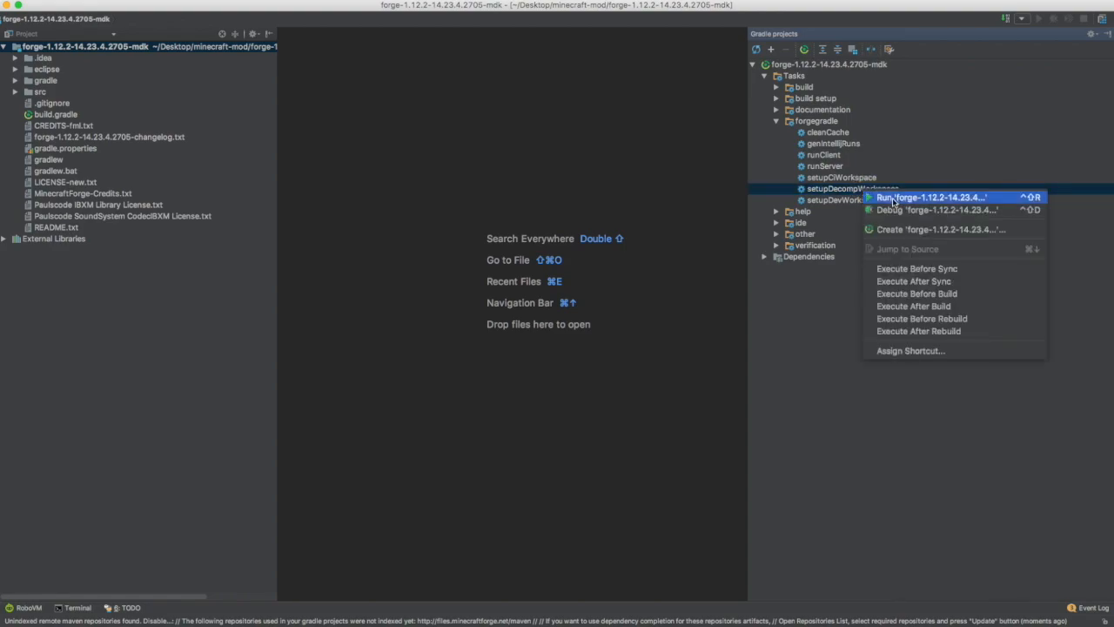
pyautogui.click(931, 197)
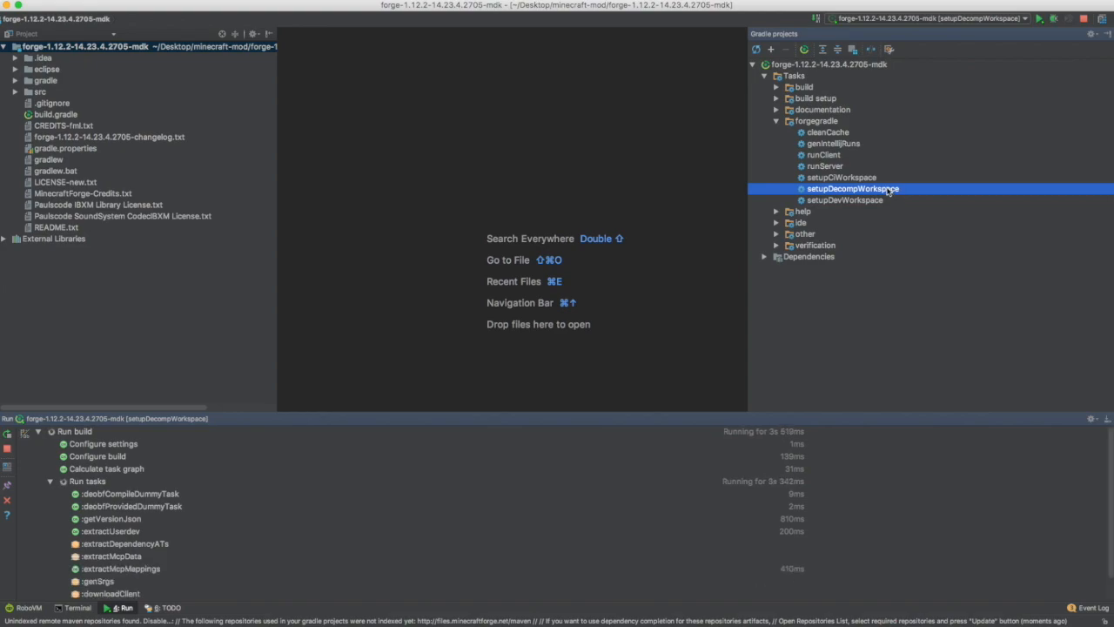
pyautogui.moveTo(853, 188)
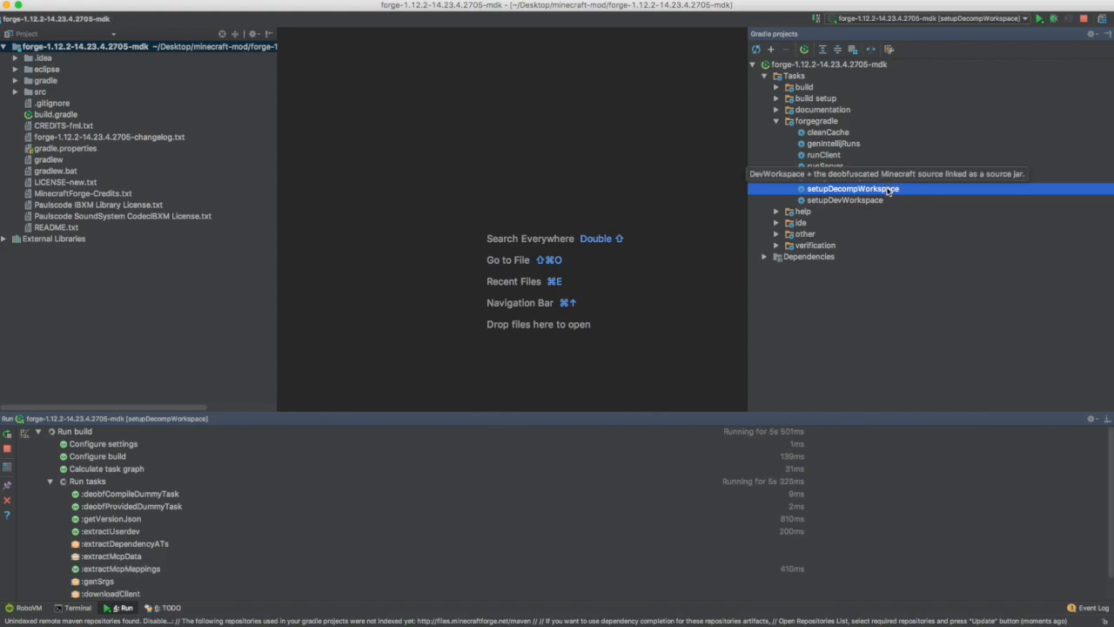
pyautogui.moveTo(834, 190)
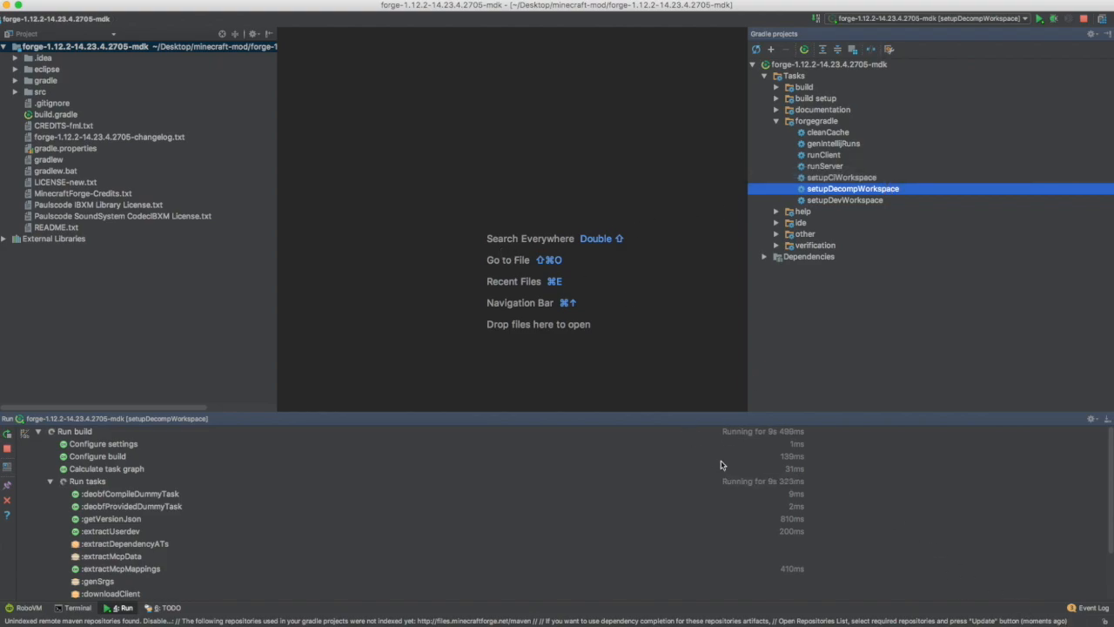
pyautogui.moveTo(440, 459)
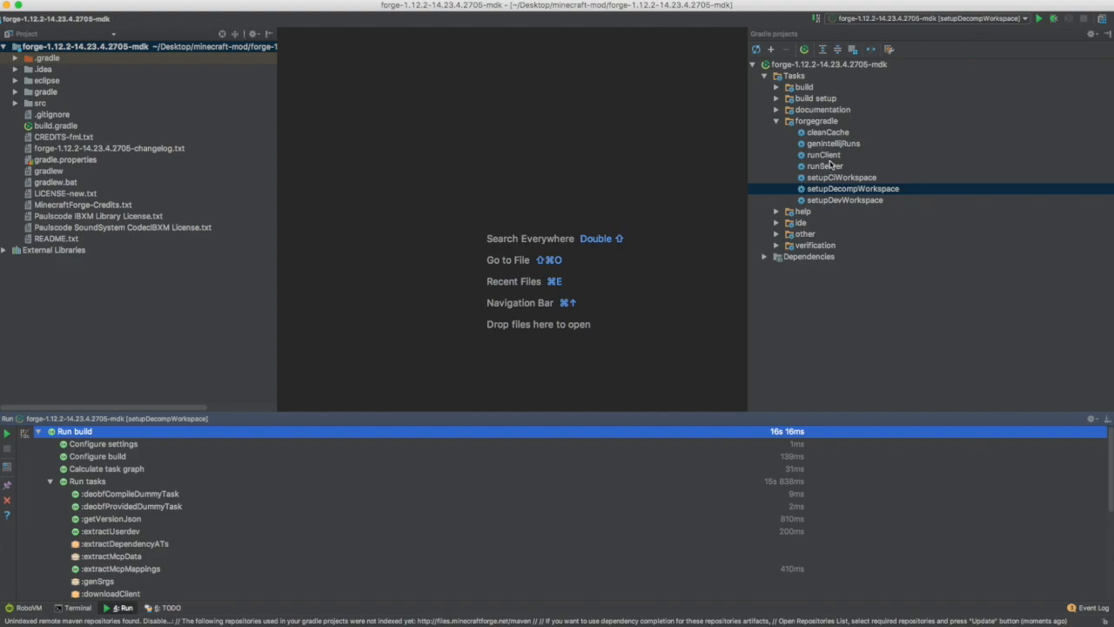
# Run forgegradle's genIntellijRuns task from its context menu.
pyautogui.click(833, 143)
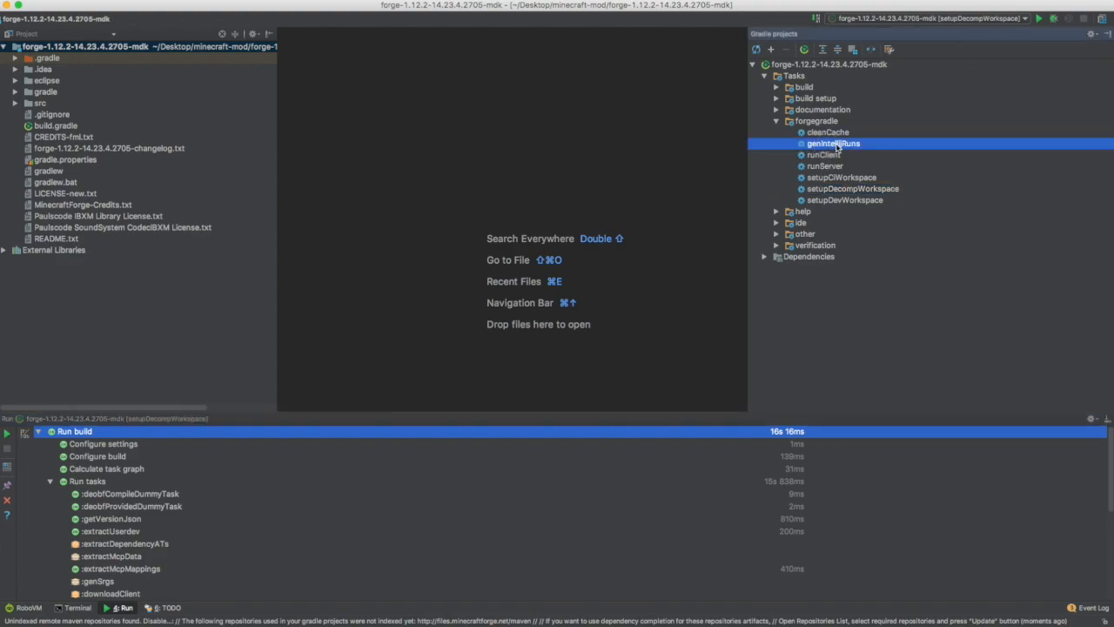
pyautogui.rightClick(833, 143)
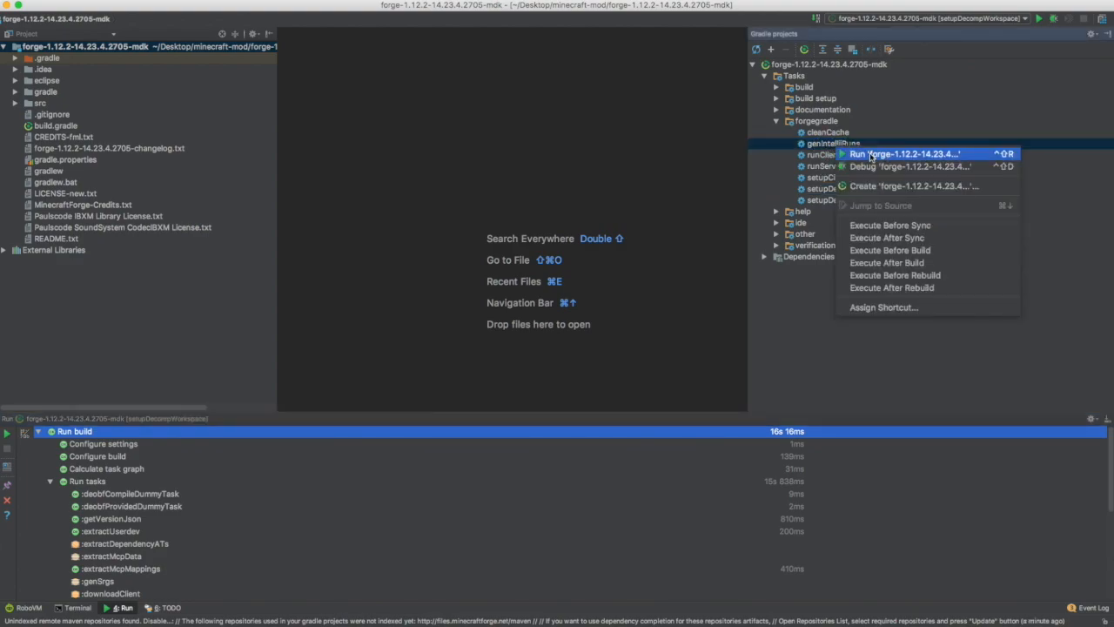
pyautogui.click(905, 154)
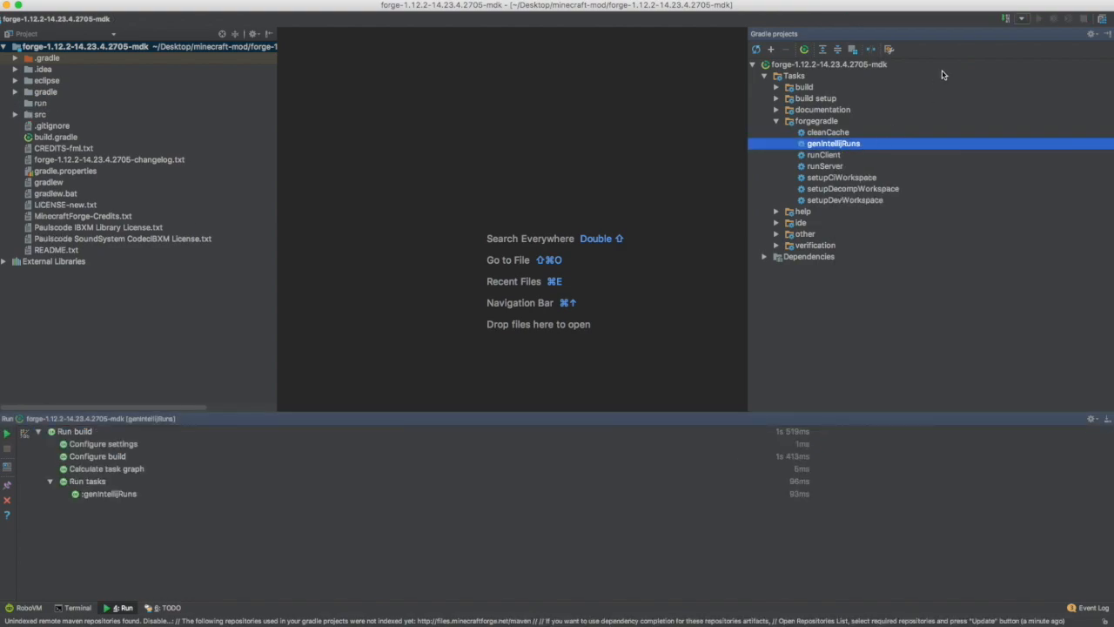
pyautogui.moveTo(1034, 33)
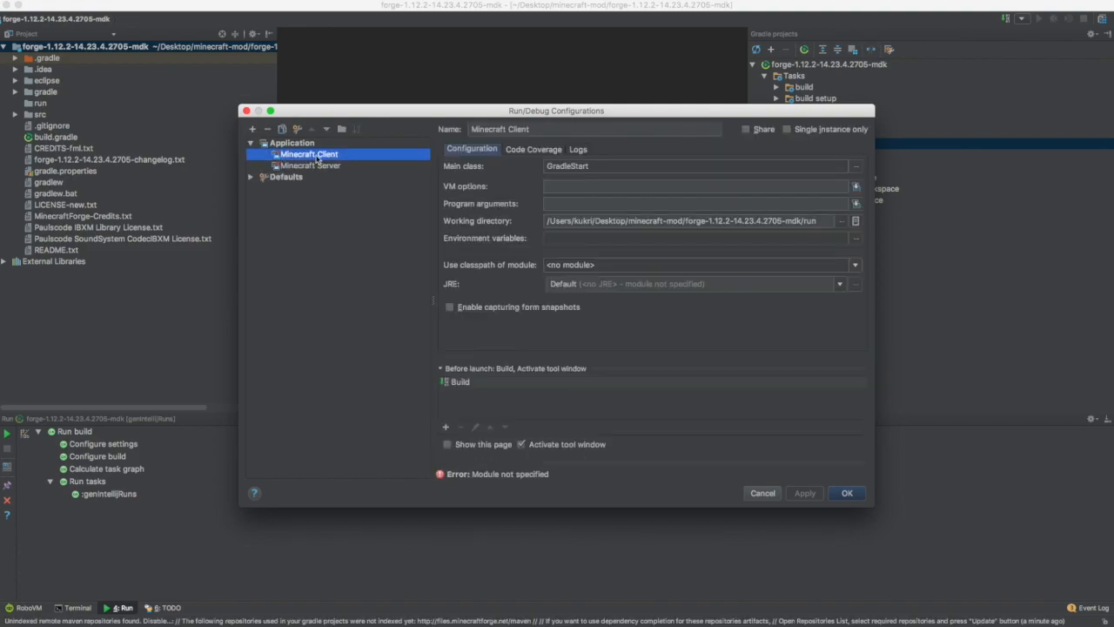
pyautogui.moveTo(535, 271)
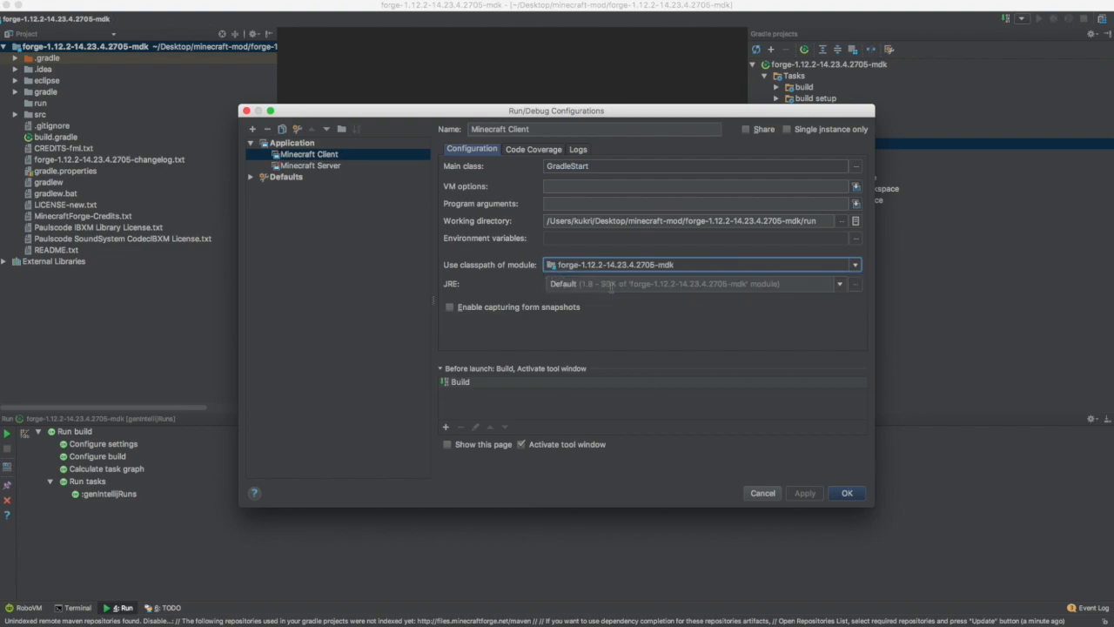
# Confirm Minecraft Client using the forge-1.12.2-14.23.4.2705-mdk module classpath.
pyautogui.click(845, 493)
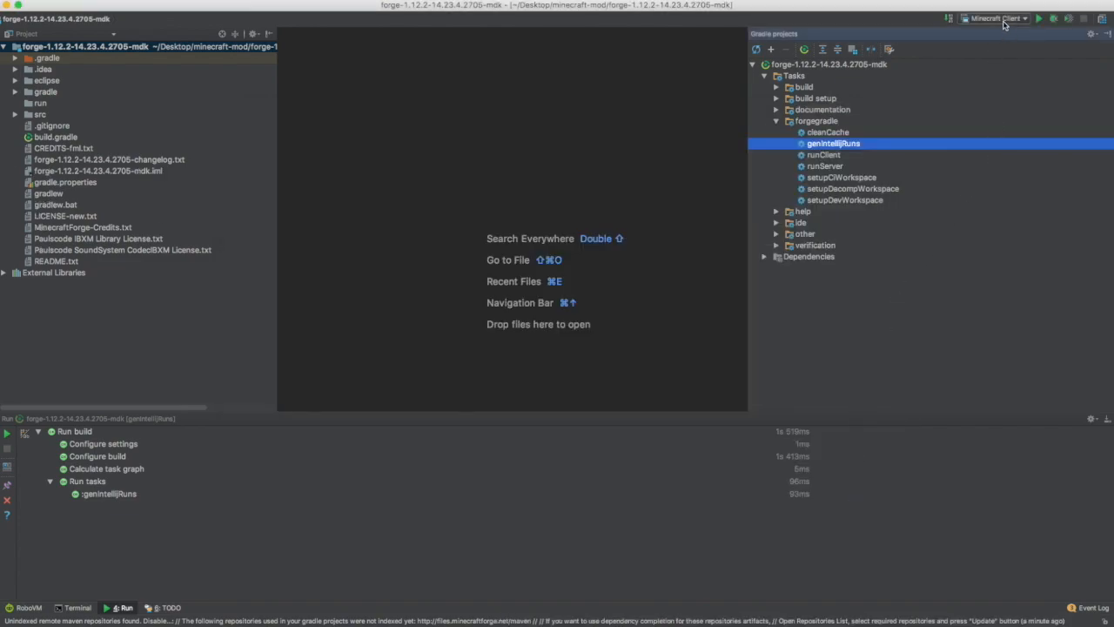
pyautogui.moveTo(222, 96)
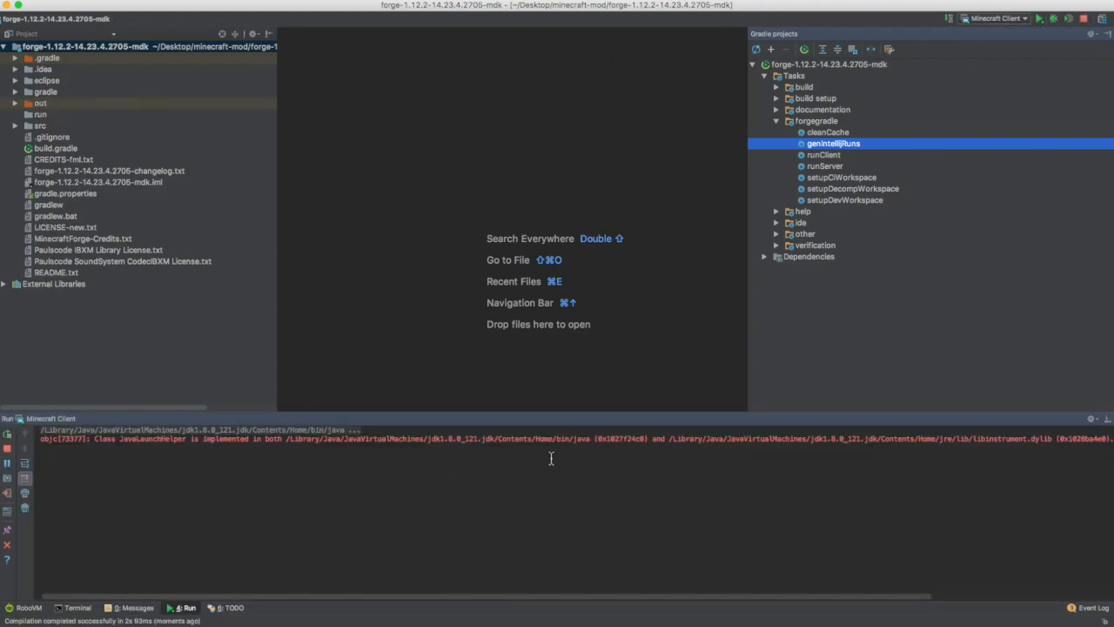
pyautogui.moveTo(592, 397)
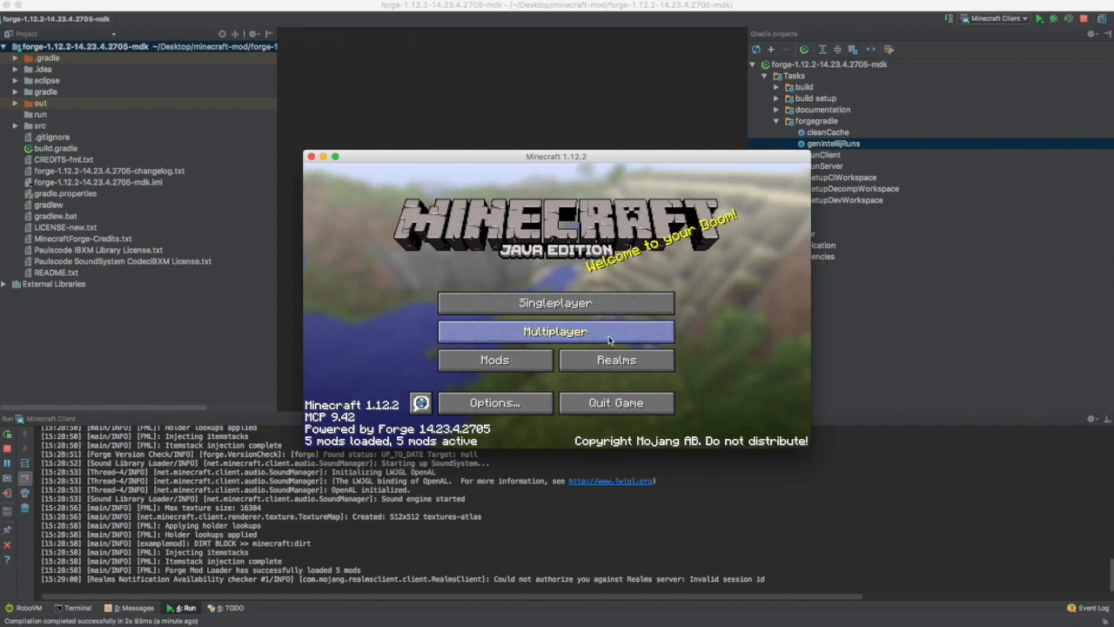
# View Example Mod's details in the Mods list, then close Minecraft.
pyautogui.click(494, 359)
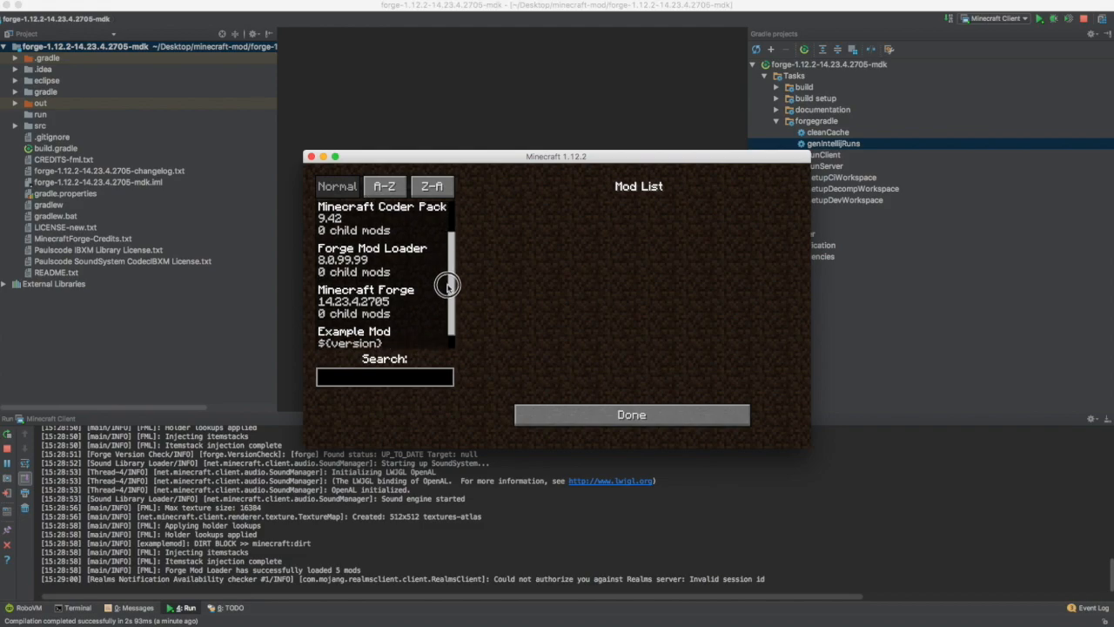
pyautogui.click(379, 336)
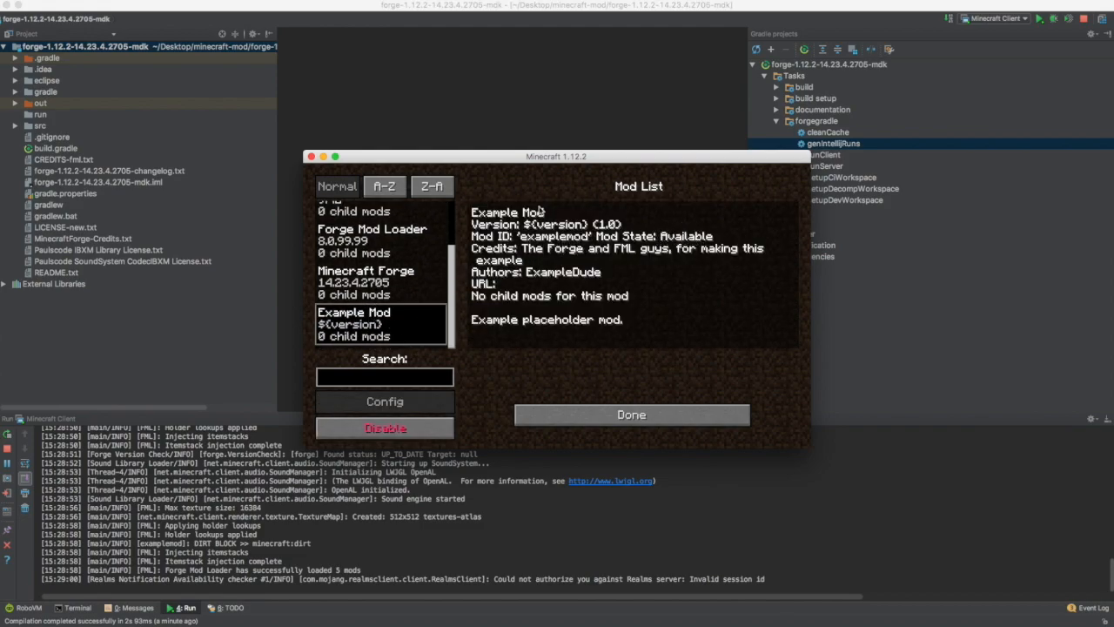
pyautogui.moveTo(552, 278)
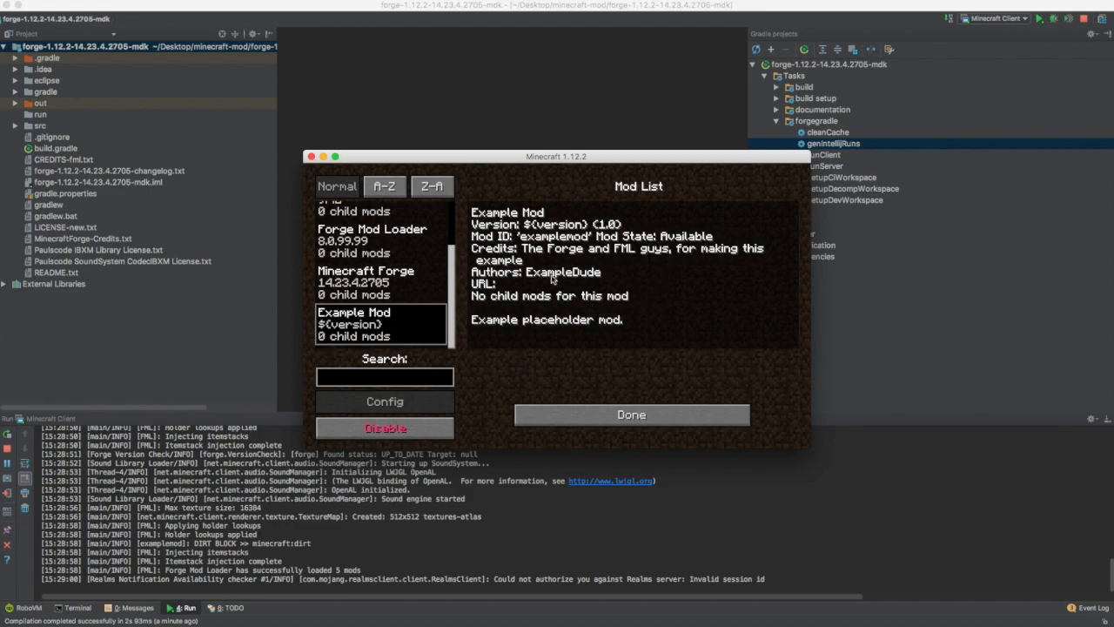
pyautogui.moveTo(634, 327)
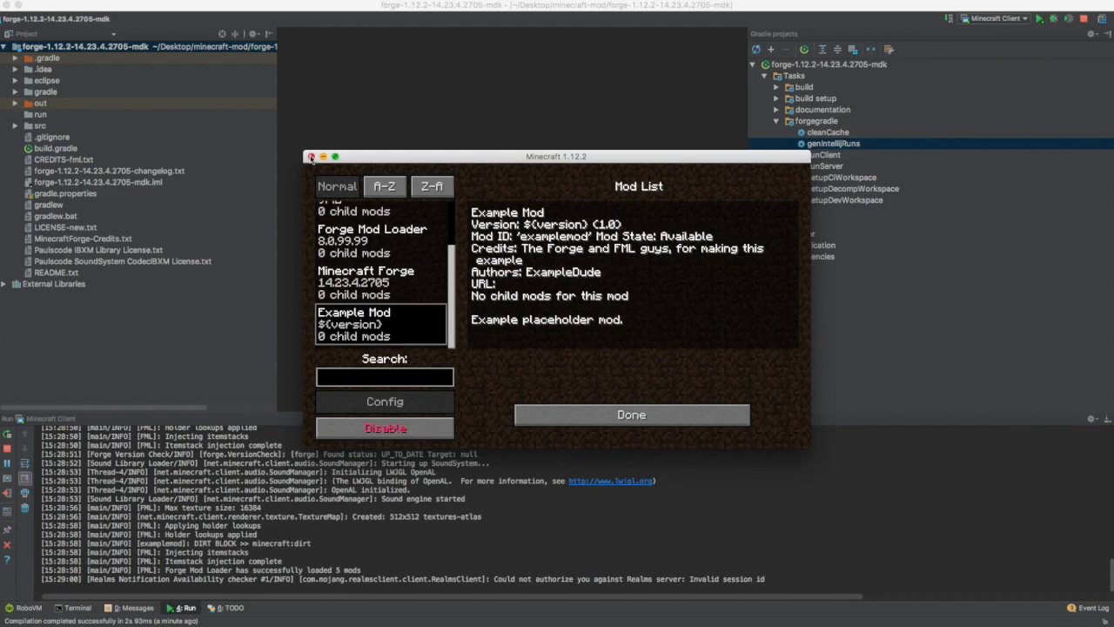
pyautogui.click(311, 156)
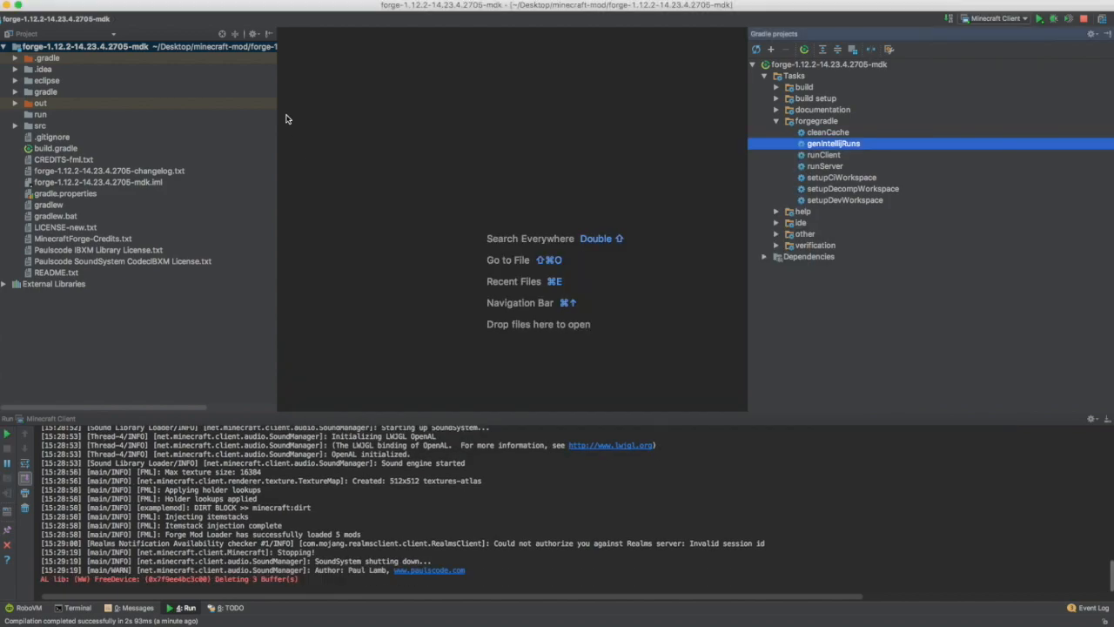
# Expand src in the Project tree and open the ExampleMod class in the editor.
pyautogui.click(15, 126)
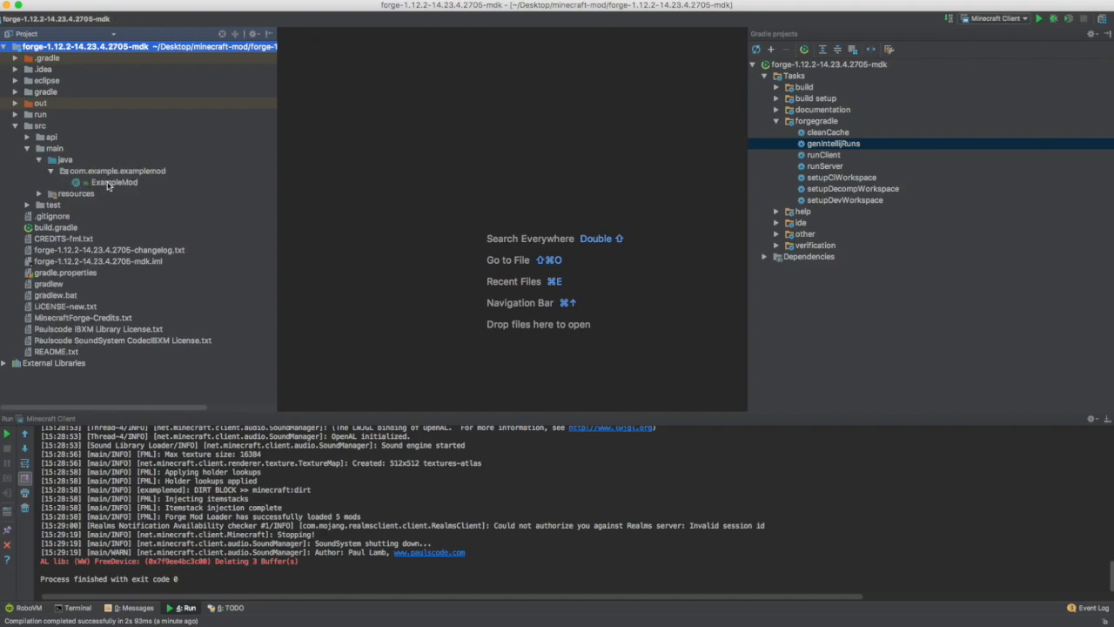
pyautogui.doubleClick(114, 182)
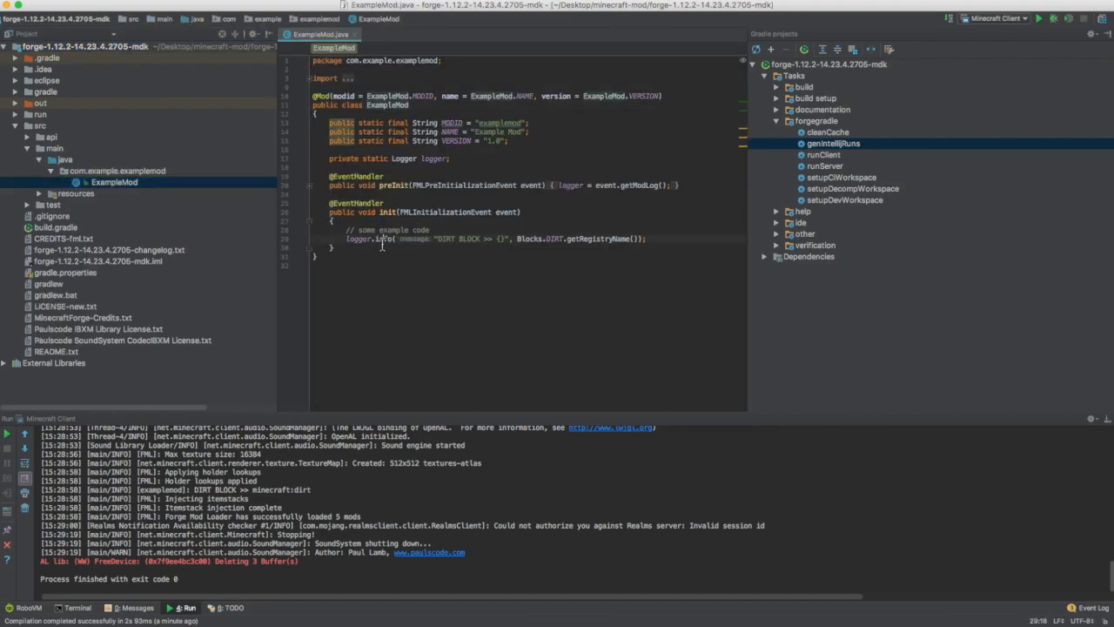